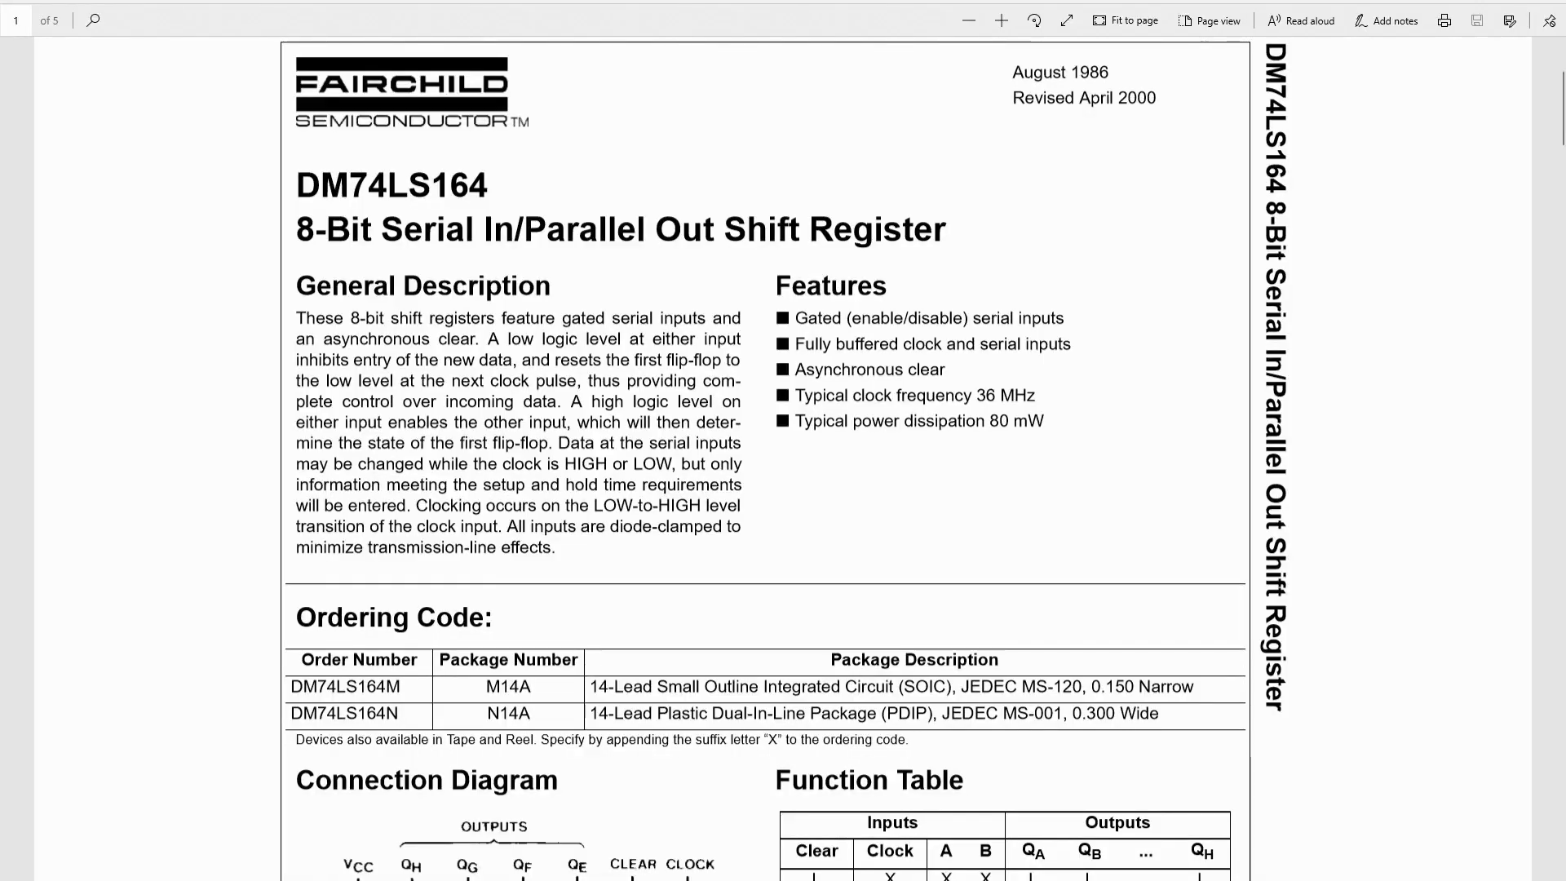
{"action": "mouse_move", "coordinate": [1010, 485]}
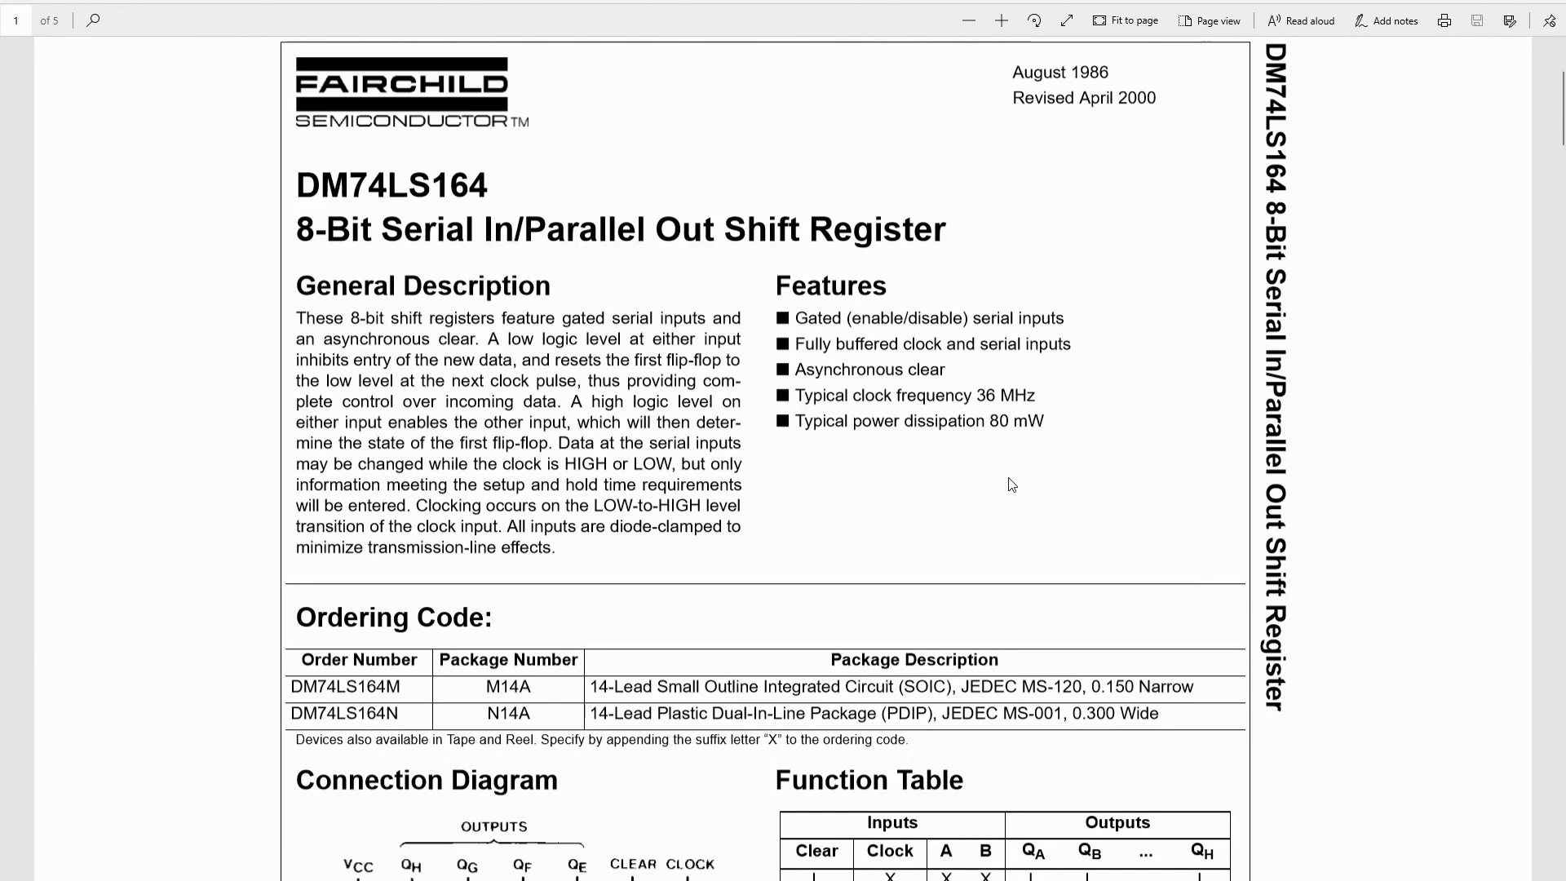
{"action": "mouse_move", "coordinate": [1126, 363]}
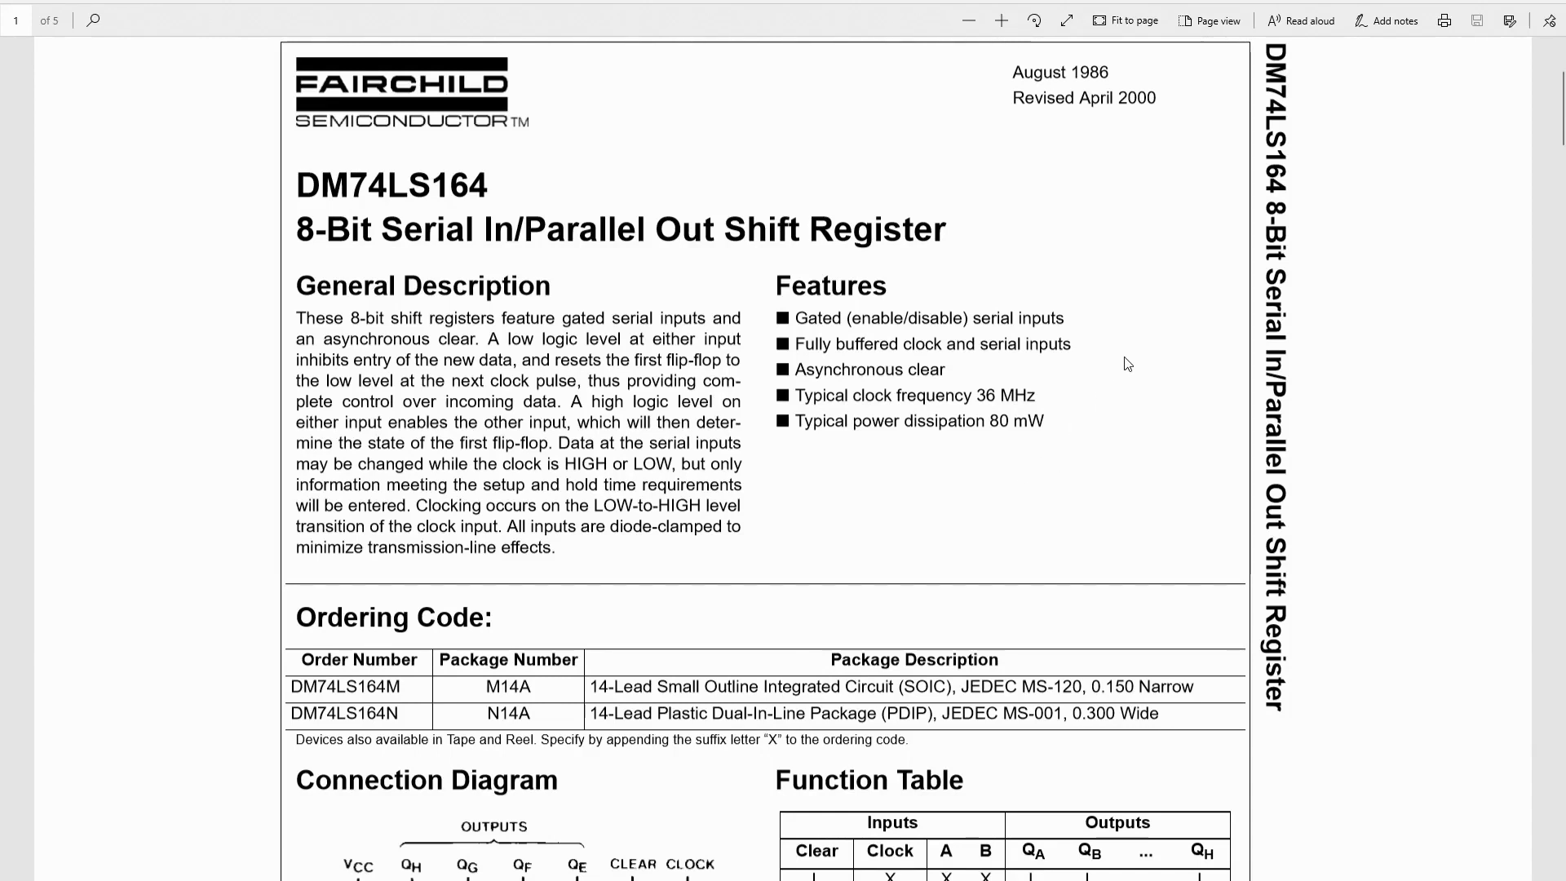
Scroll page 1 down to the DM74LS164 connection diagram and function table
{"action": "scroll", "scroll_direction": "down", "scroll_amount": 3}
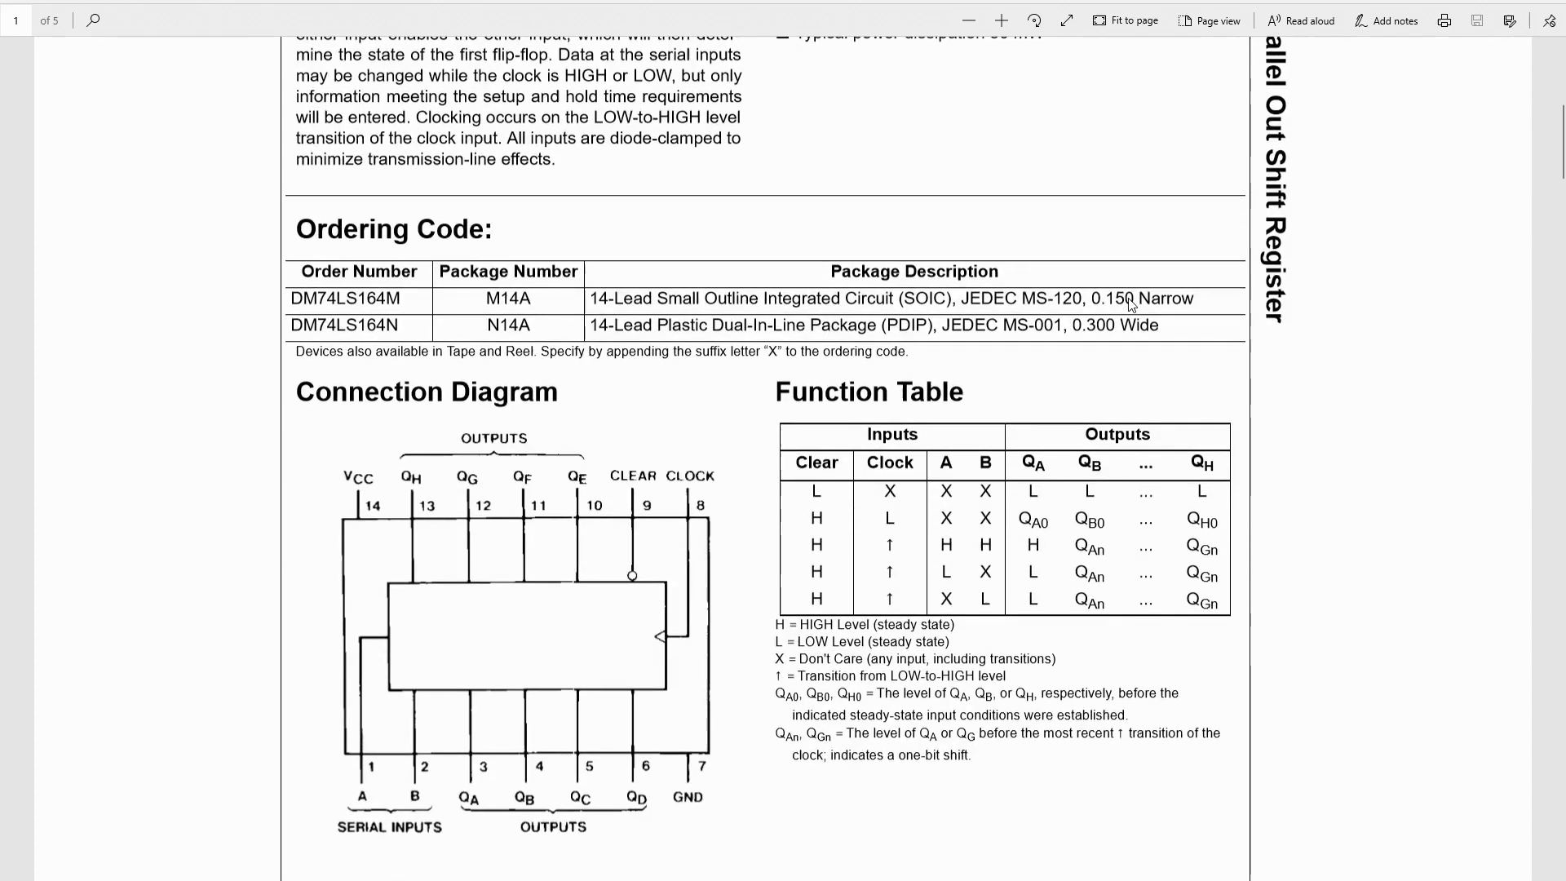
{"action": "mouse_move", "coordinate": [734, 648]}
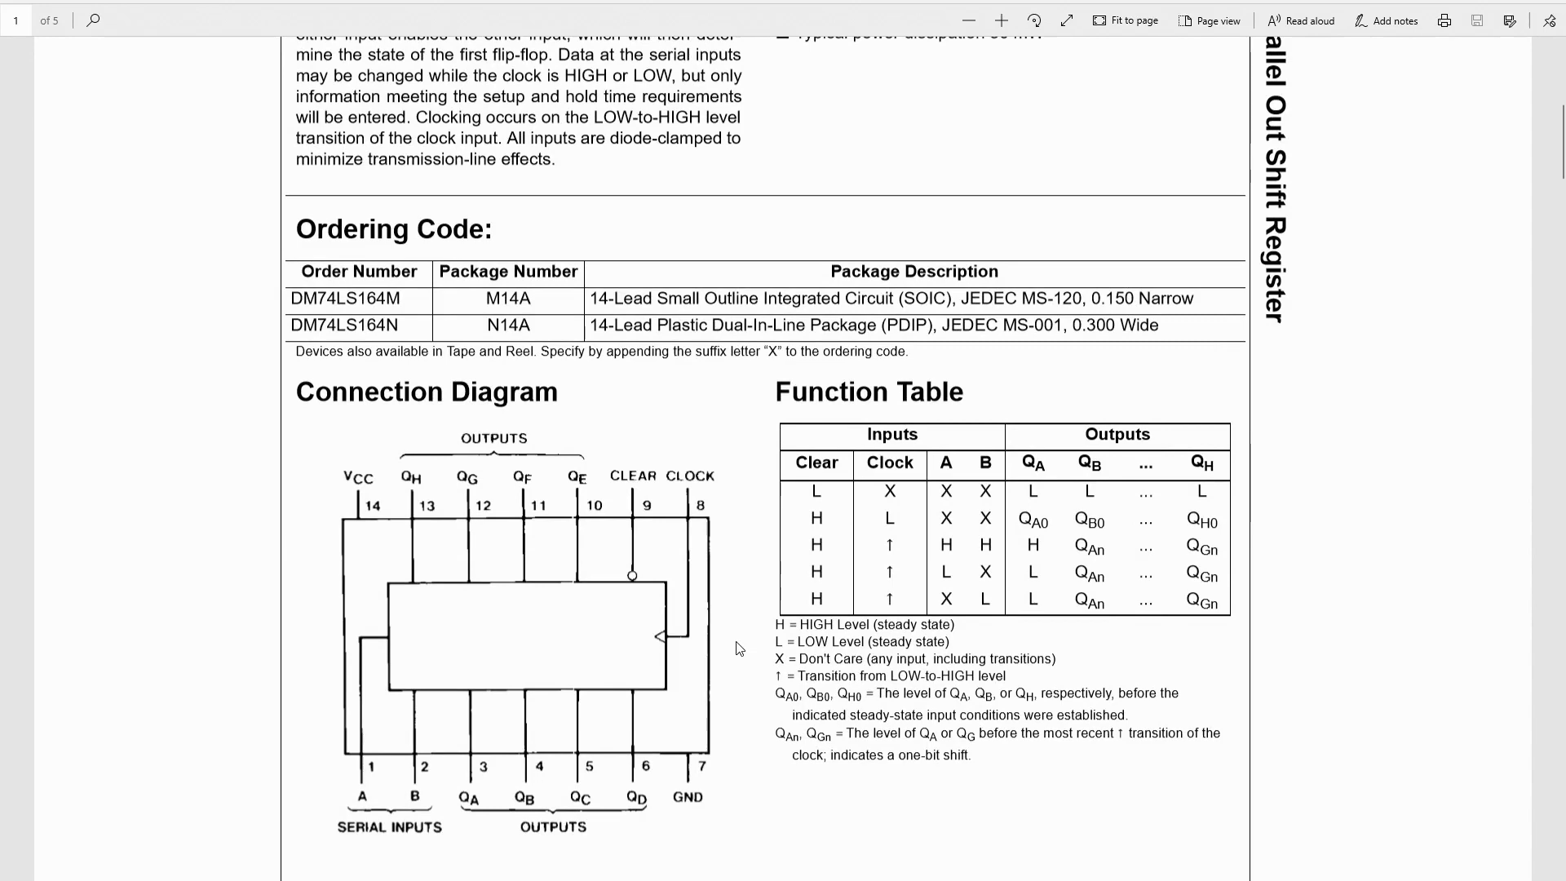
{"action": "scroll", "scroll_direction": "down", "scroll_amount": 3}
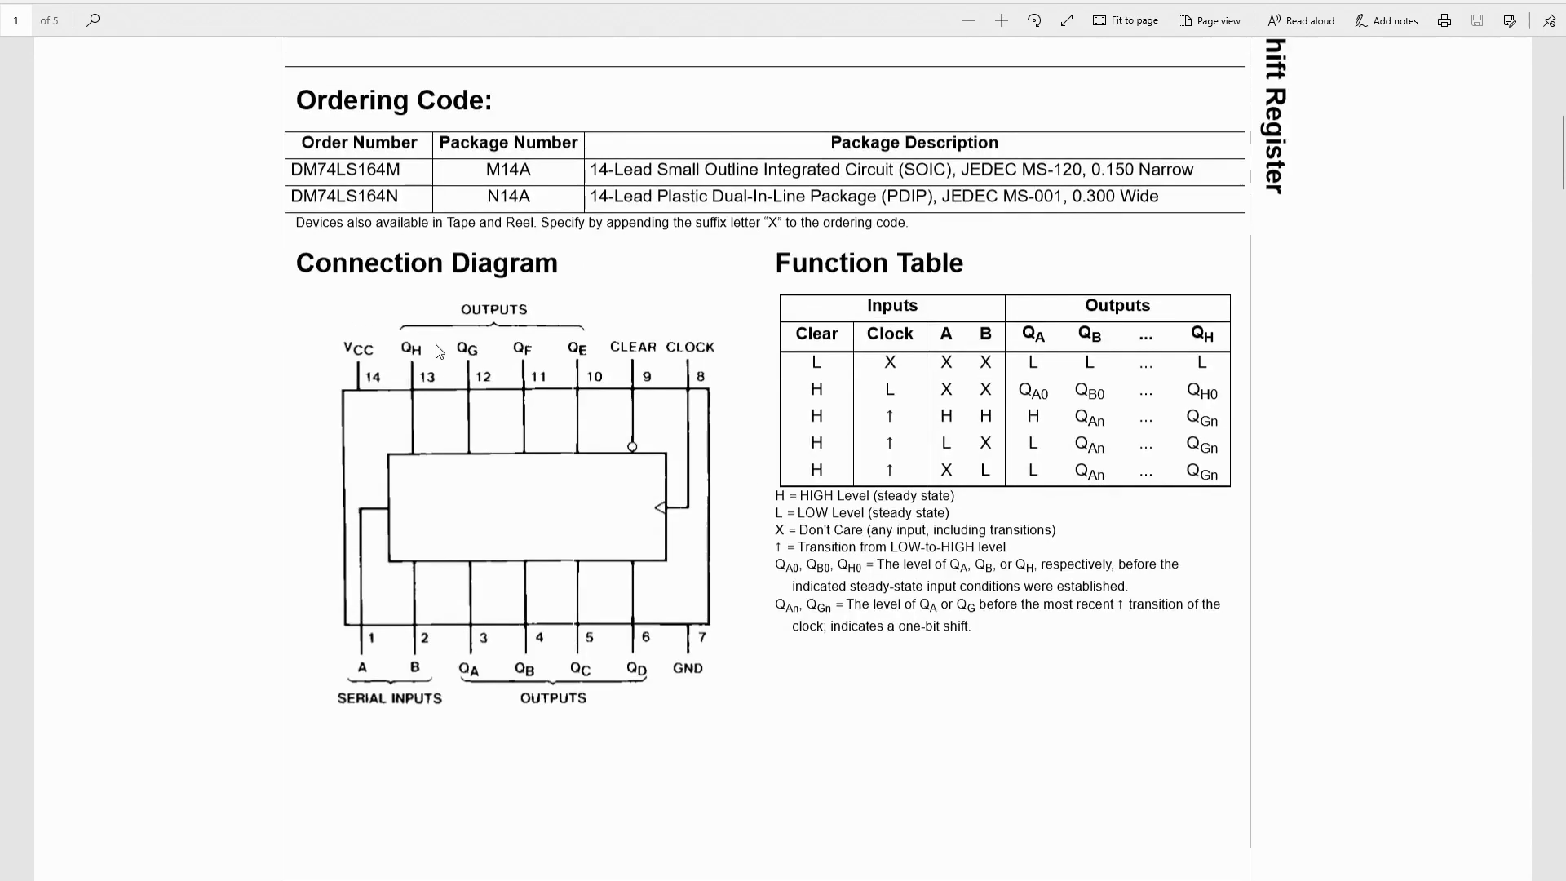
{"action": "mouse_move", "coordinate": [578, 382]}
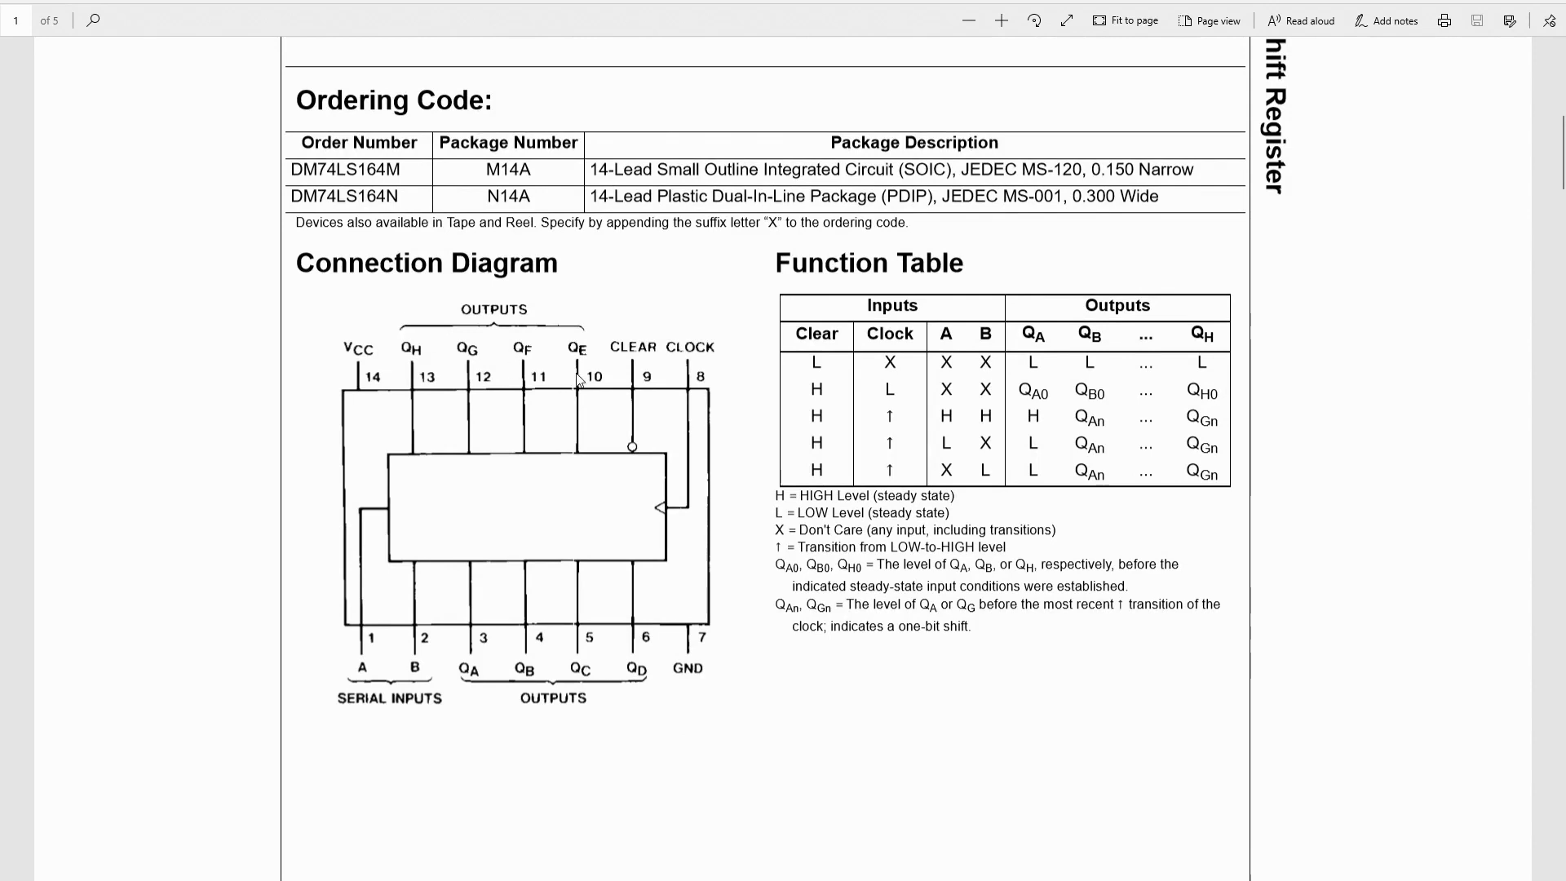
{"action": "mouse_move", "coordinate": [404, 653]}
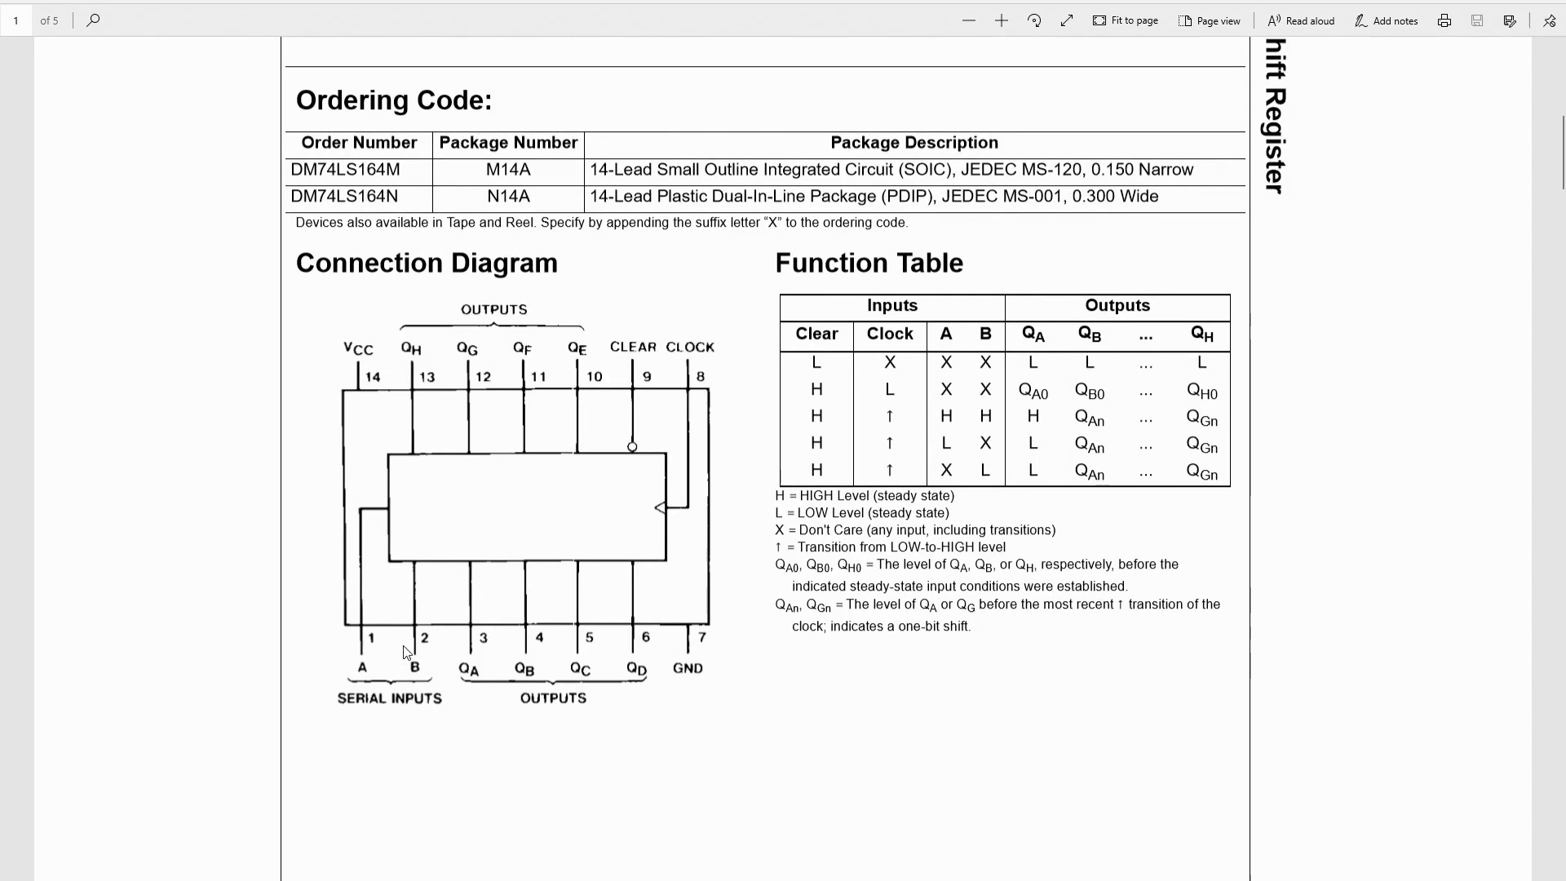
{"action": "mouse_move", "coordinate": [618, 419]}
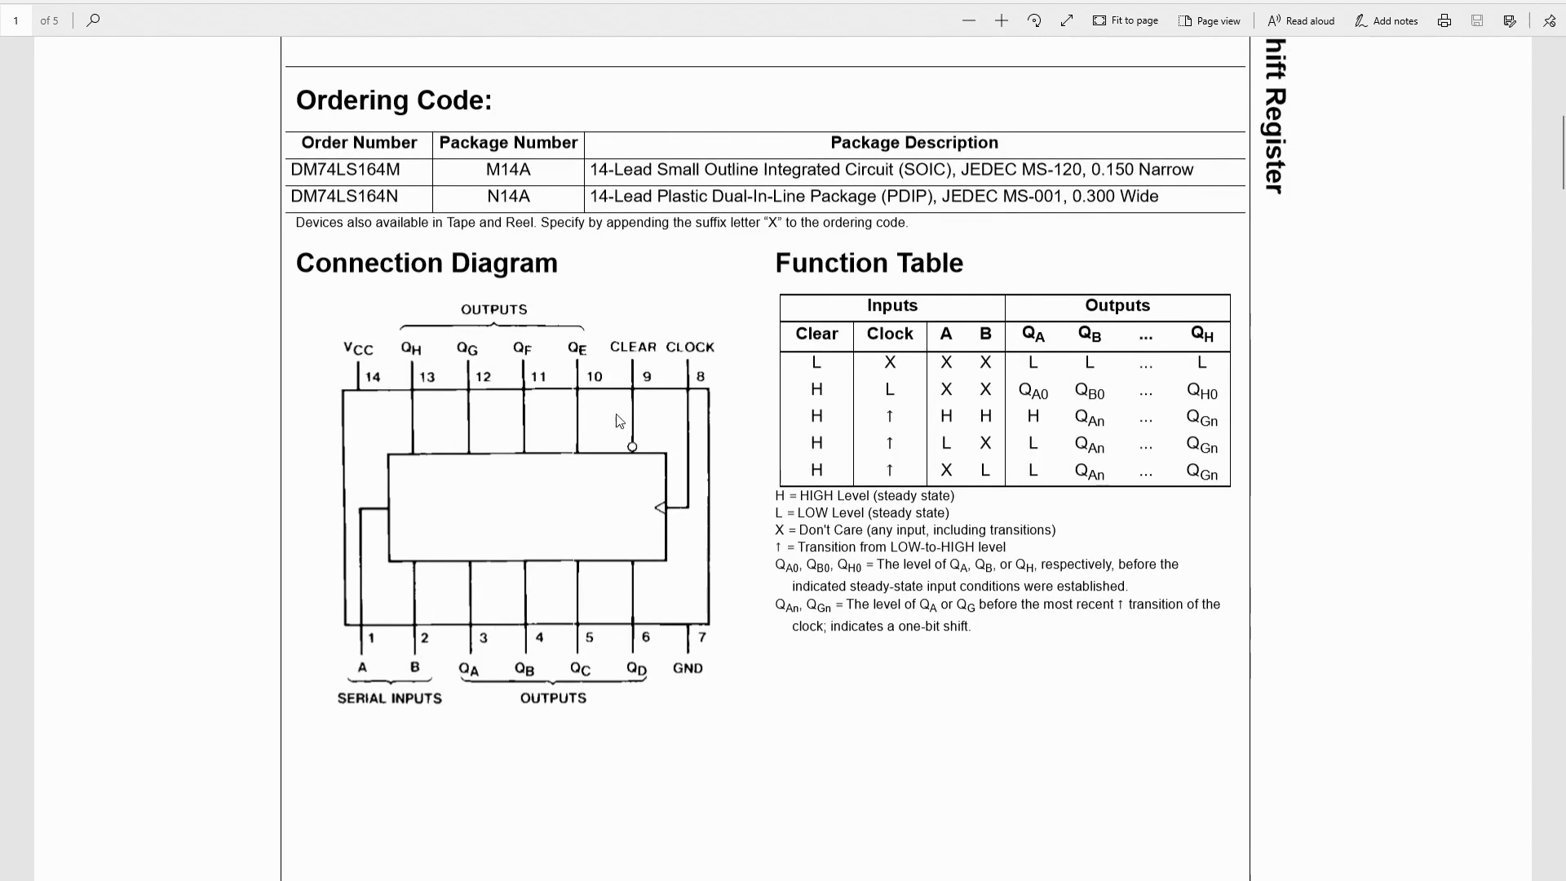
{"action": "mouse_move", "coordinate": [694, 355]}
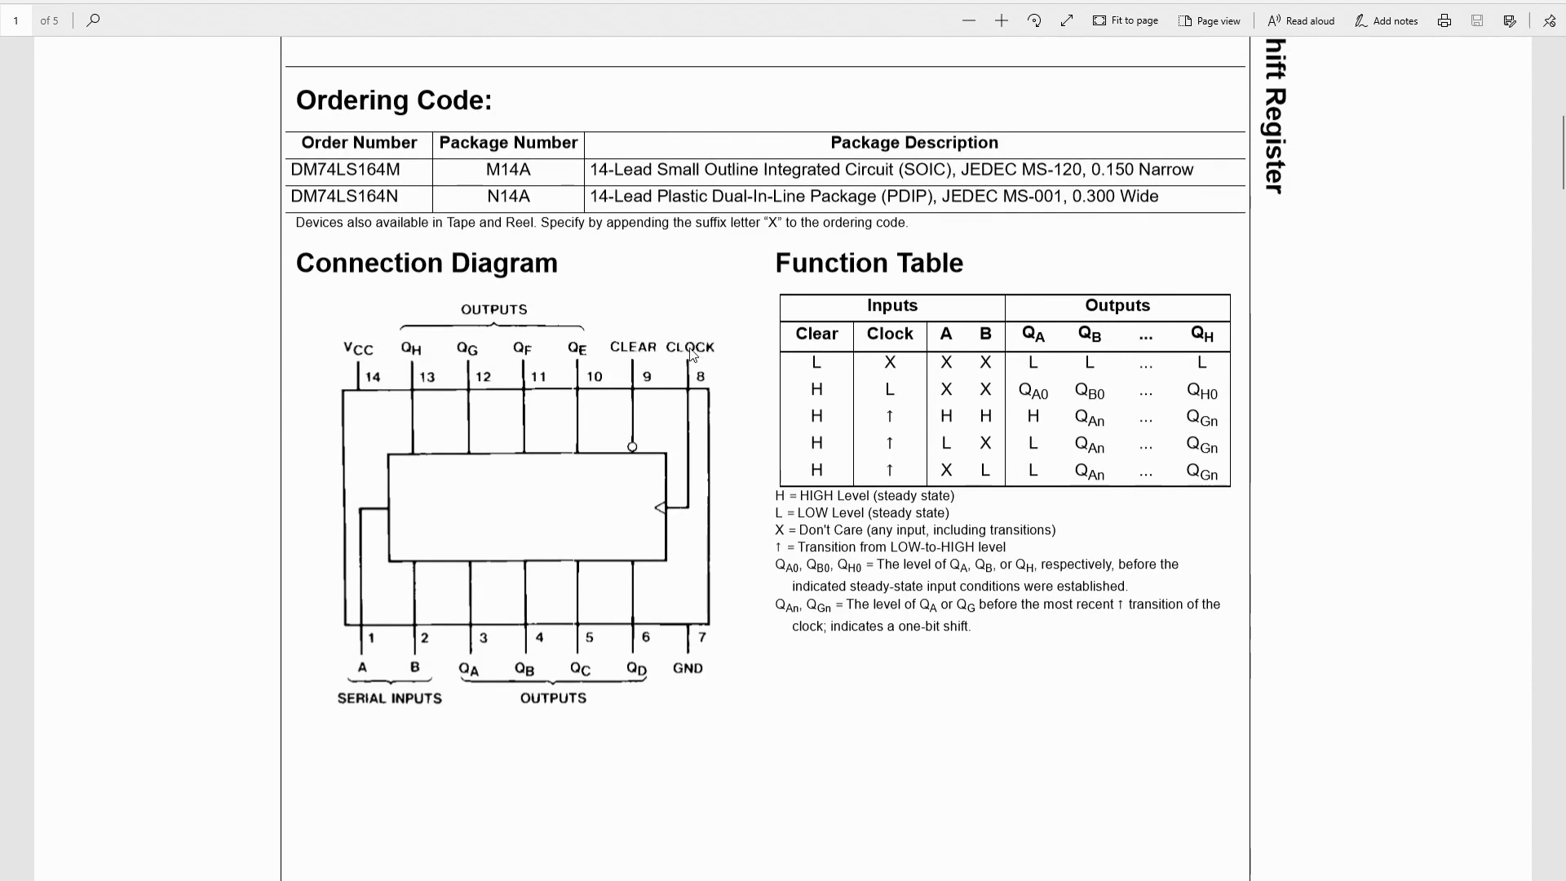
{"action": "mouse_move", "coordinate": [966, 419]}
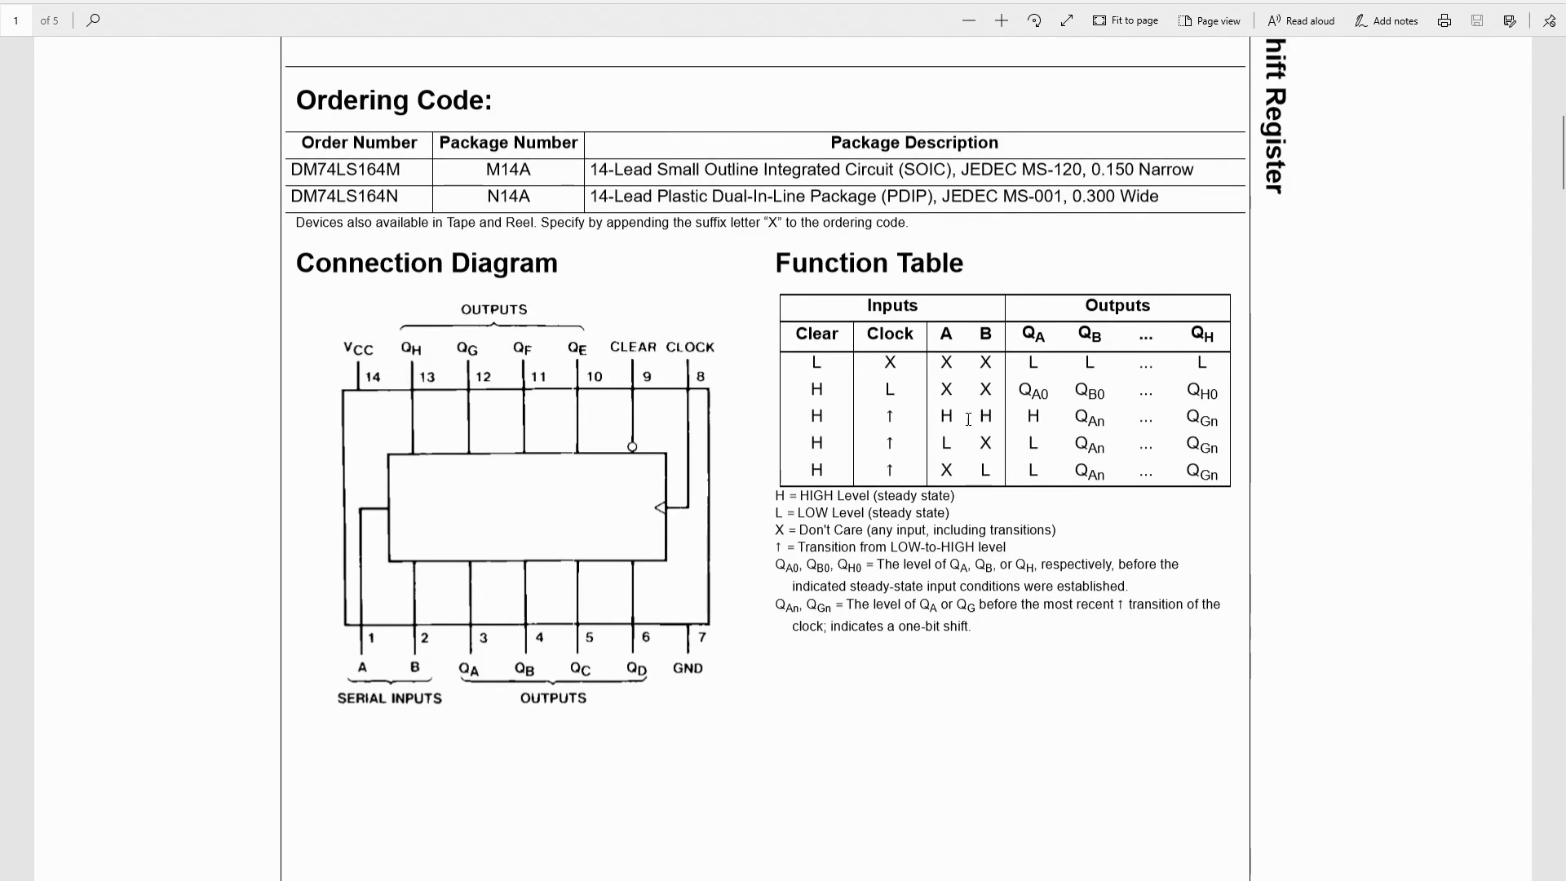
{"action": "mouse_move", "coordinate": [984, 415]}
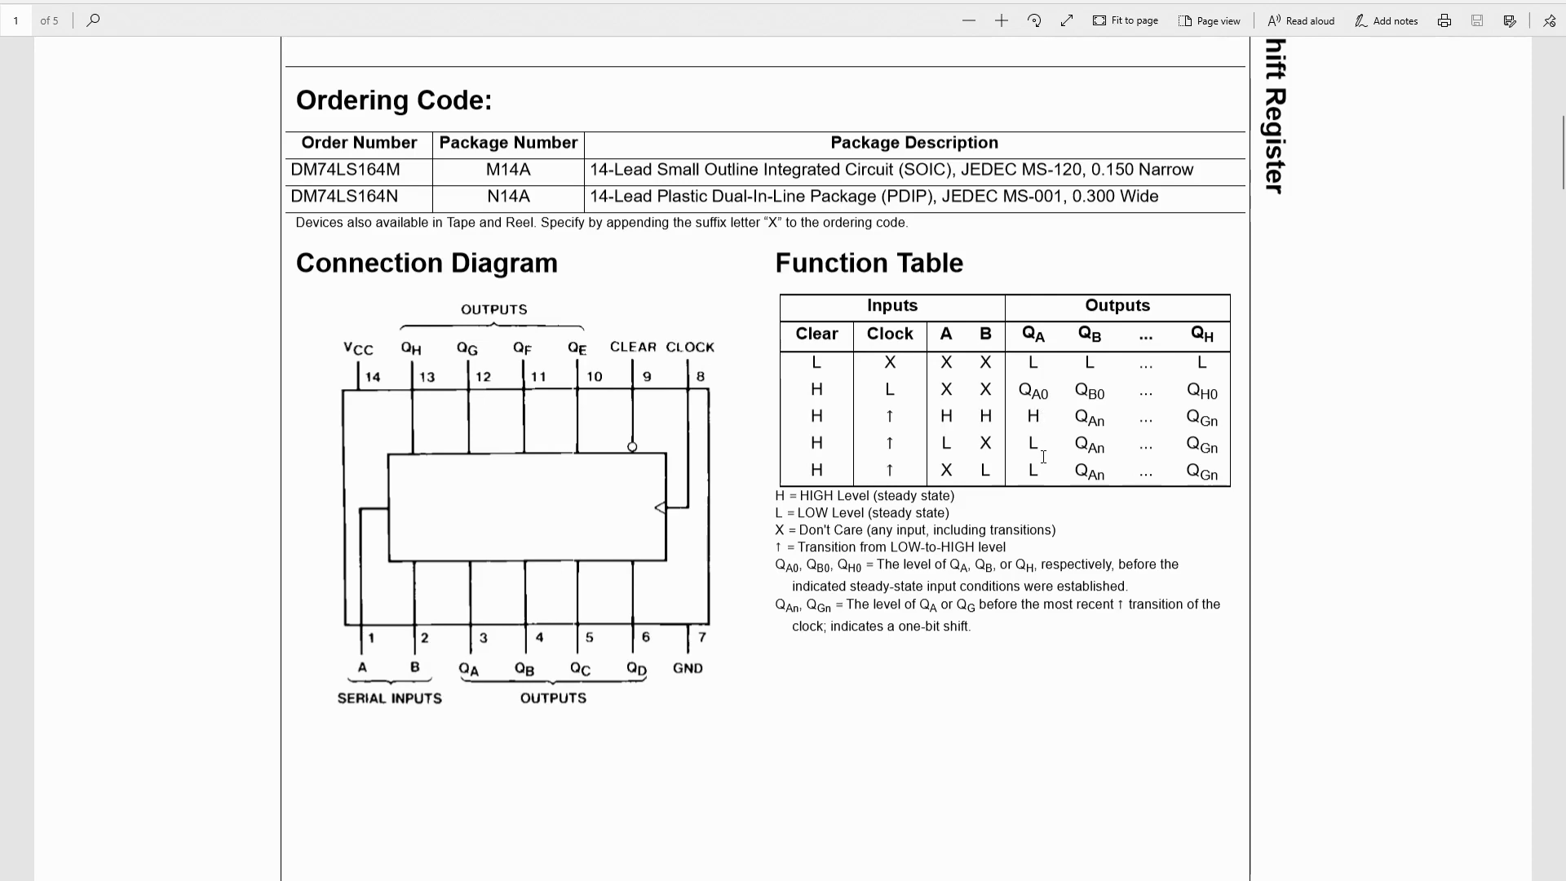
Scroll through page 2's timing diagram, then back up to the logic diagram
{"action": "scroll", "scroll_direction": "down", "scroll_amount": 3}
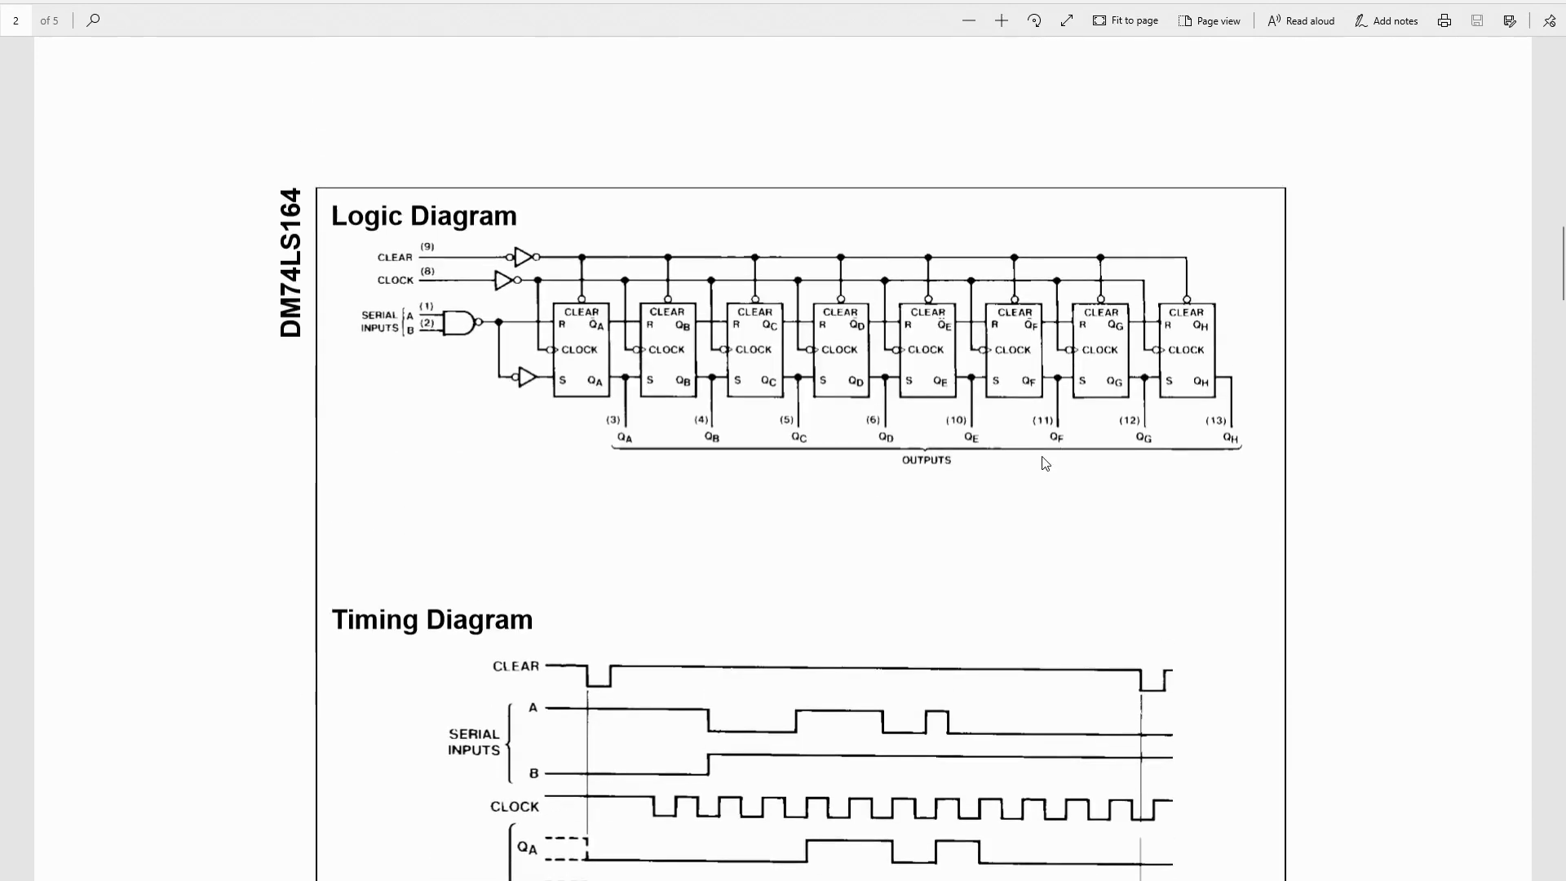
{"action": "scroll", "scroll_direction": "down", "scroll_amount": 3}
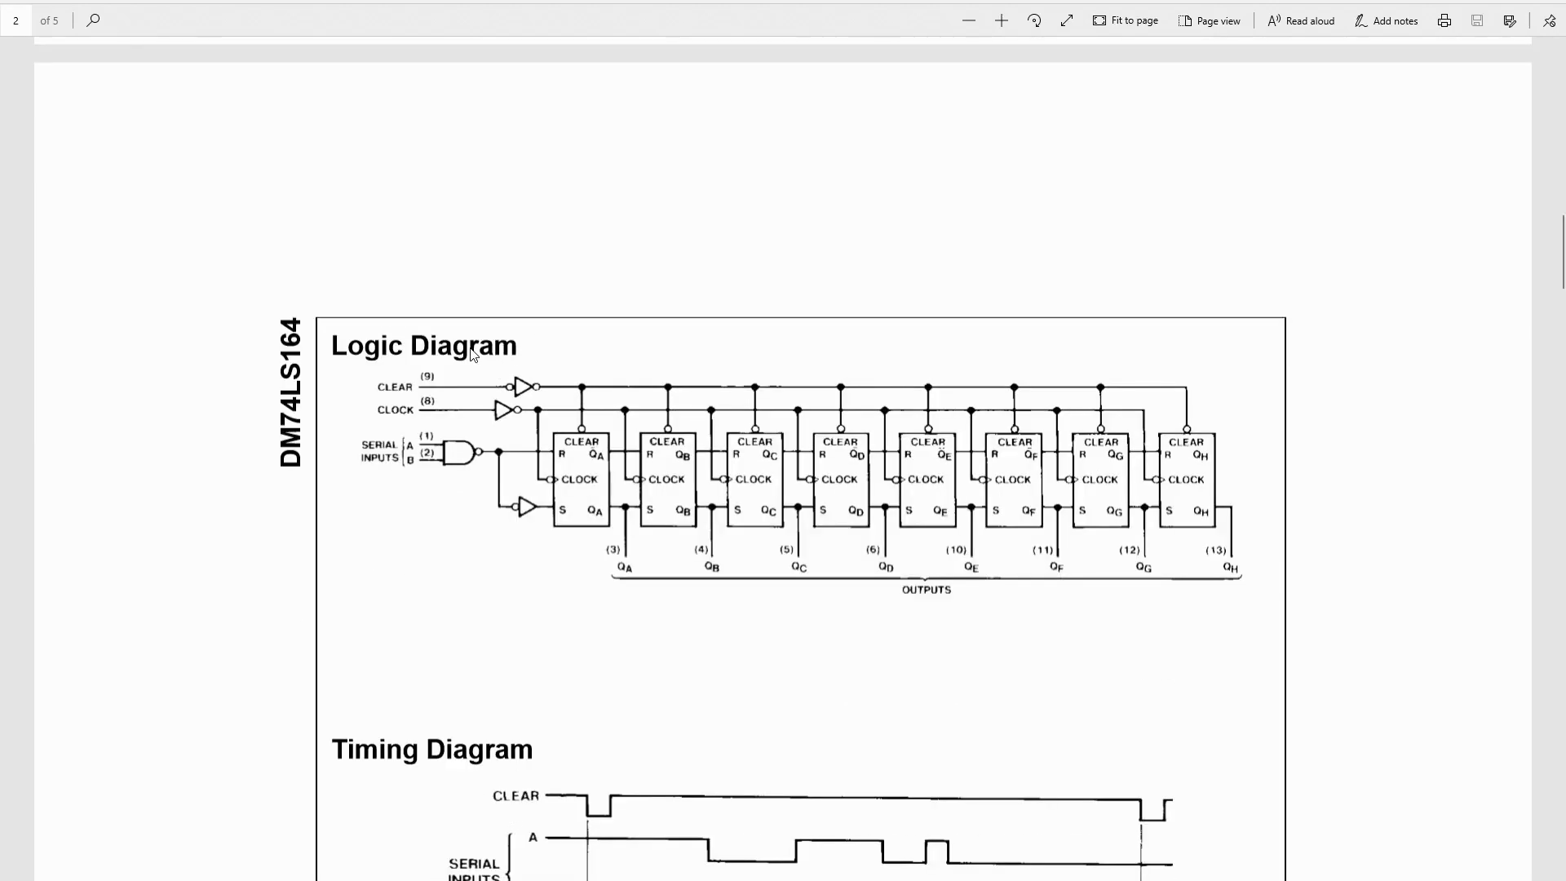
{"action": "mouse_move", "coordinate": [436, 473]}
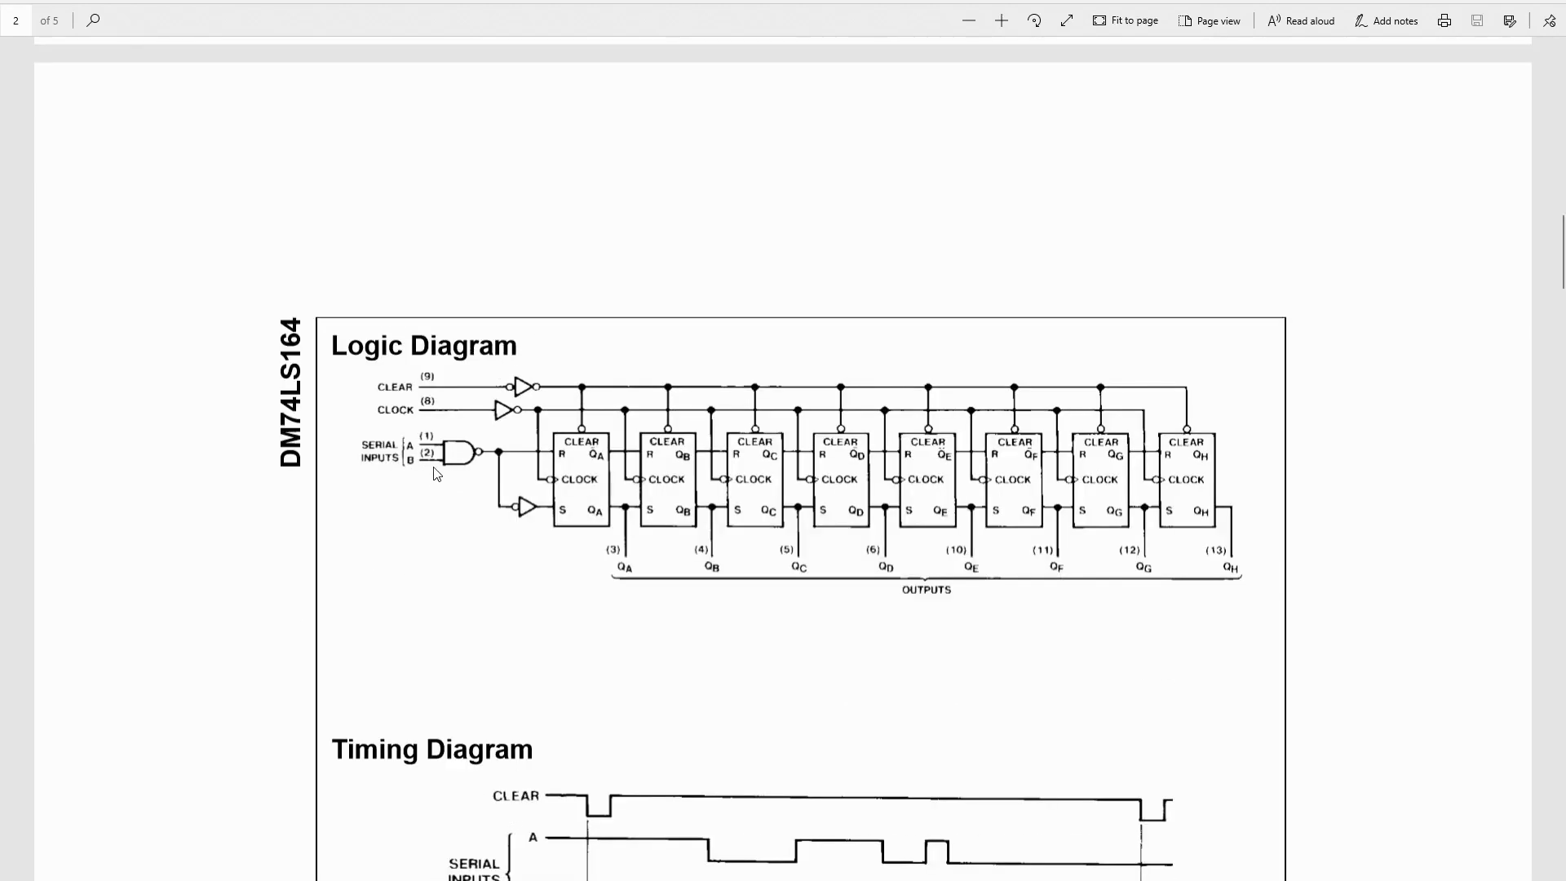
{"action": "mouse_move", "coordinate": [529, 426]}
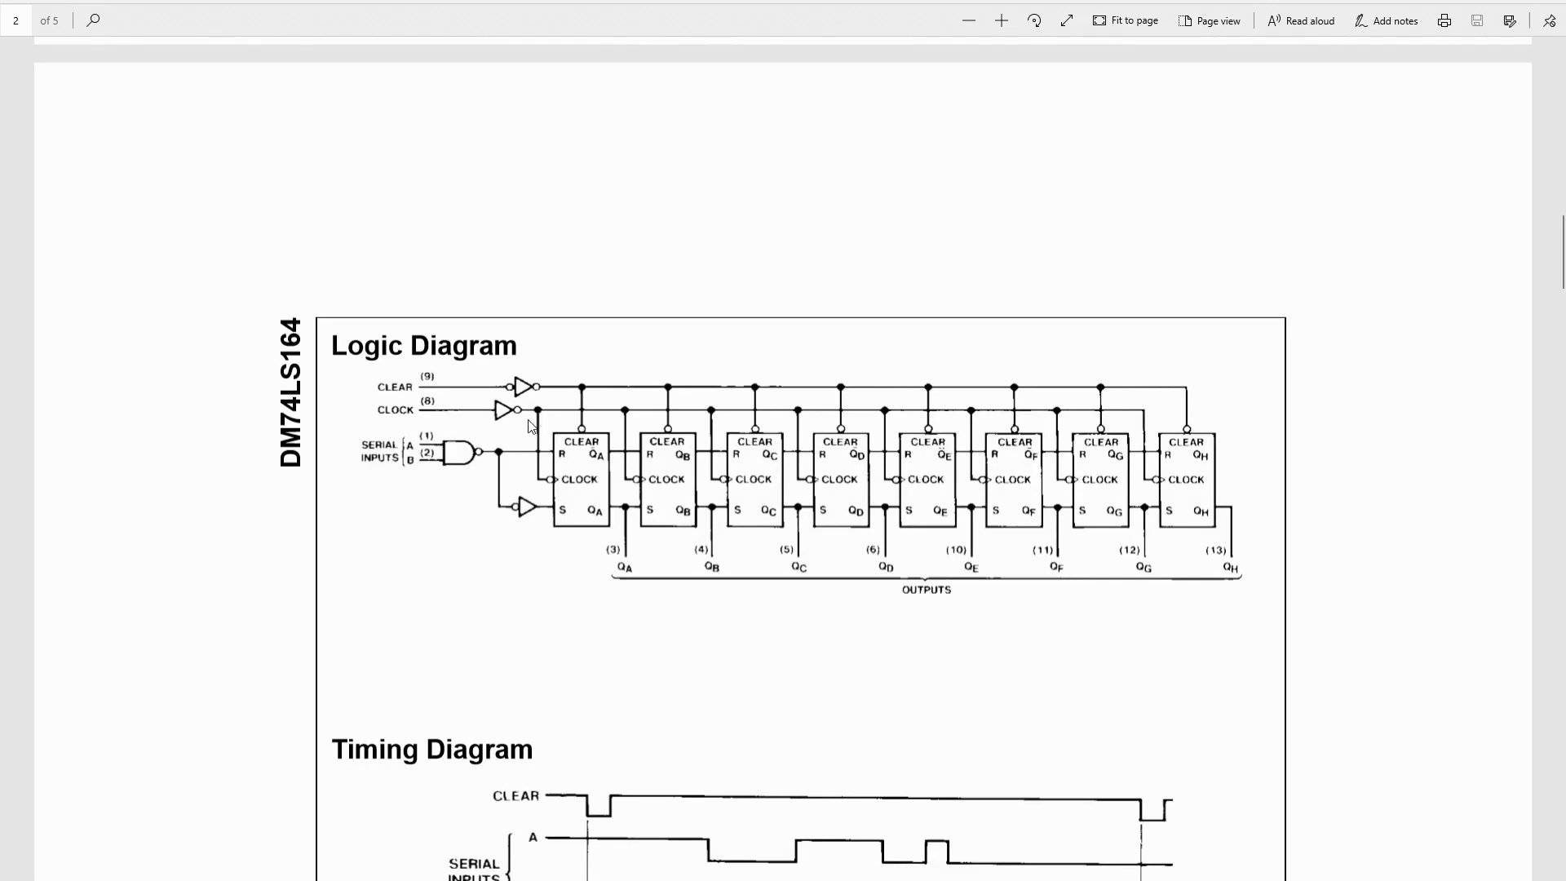
{"action": "mouse_move", "coordinate": [503, 461]}
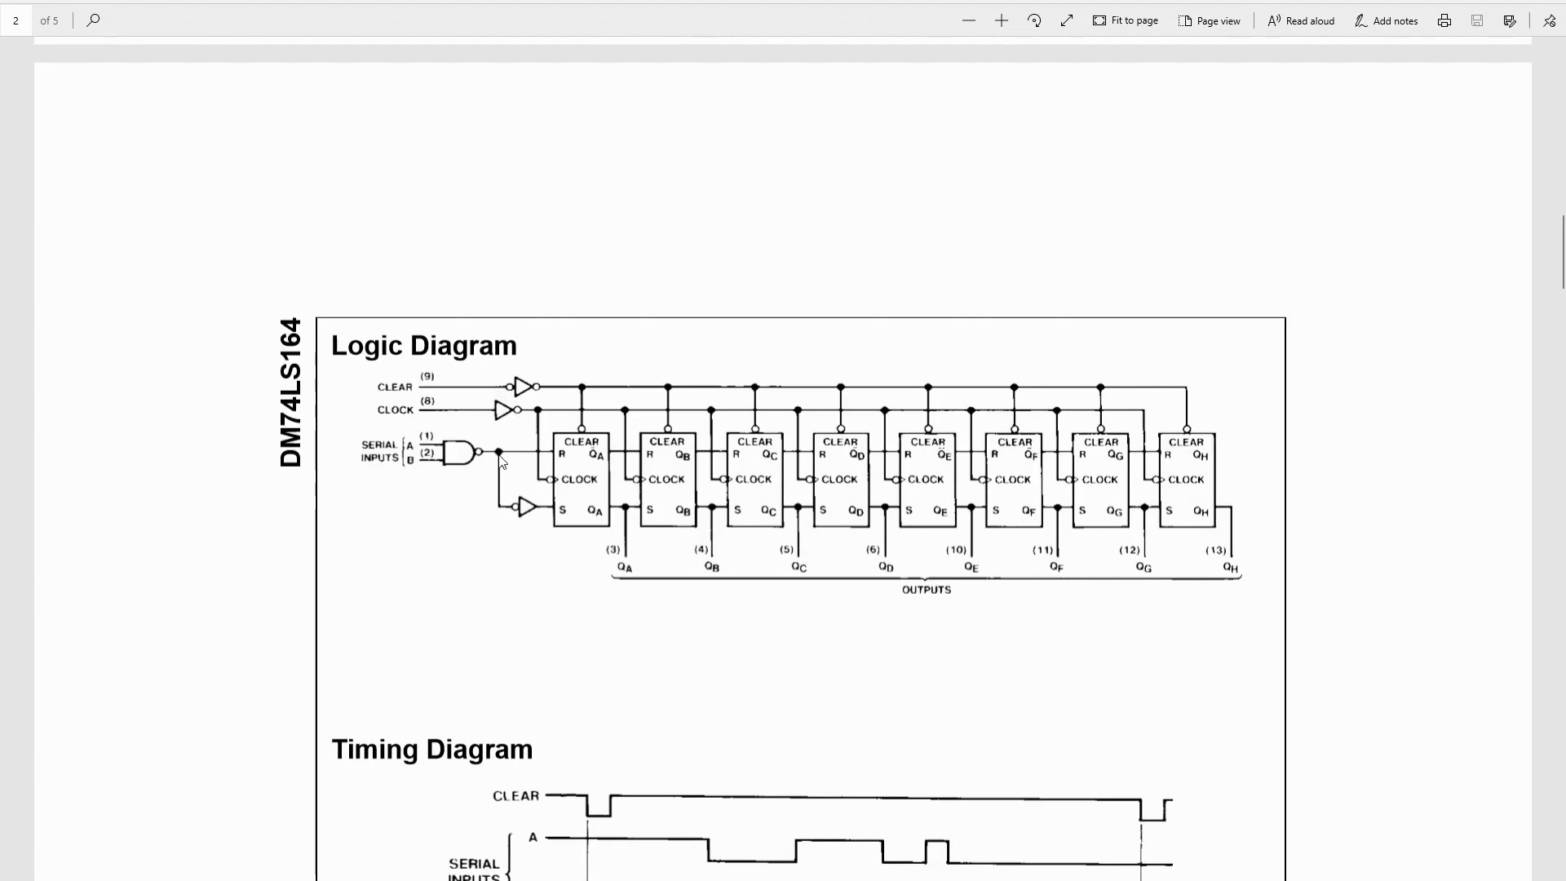
{"action": "scroll", "scroll_direction": "down", "scroll_amount": 3}
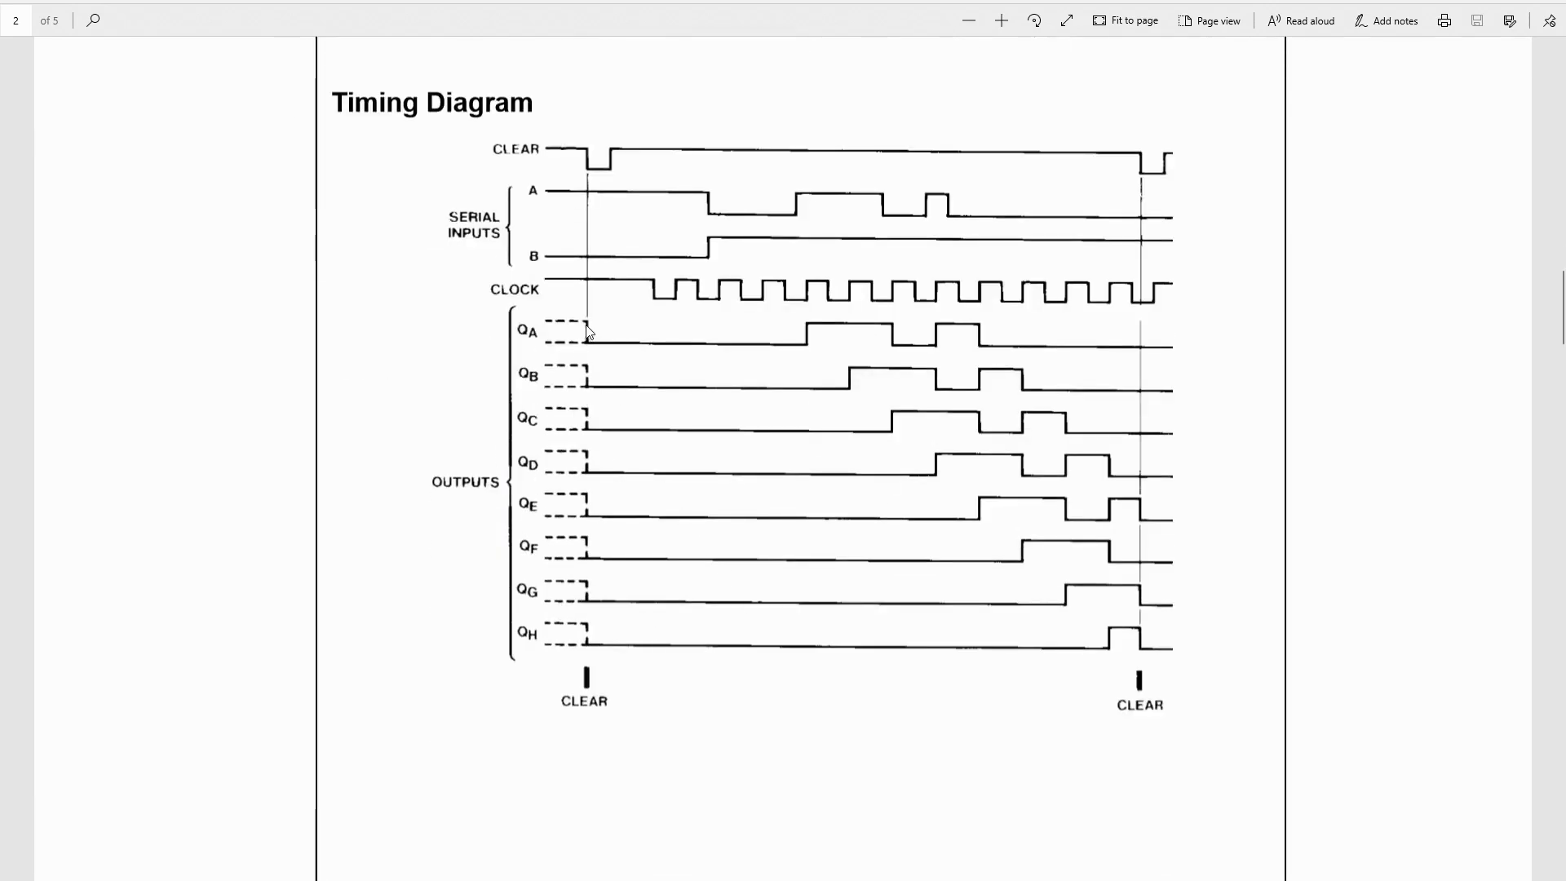
{"action": "mouse_move", "coordinate": [689, 290]}
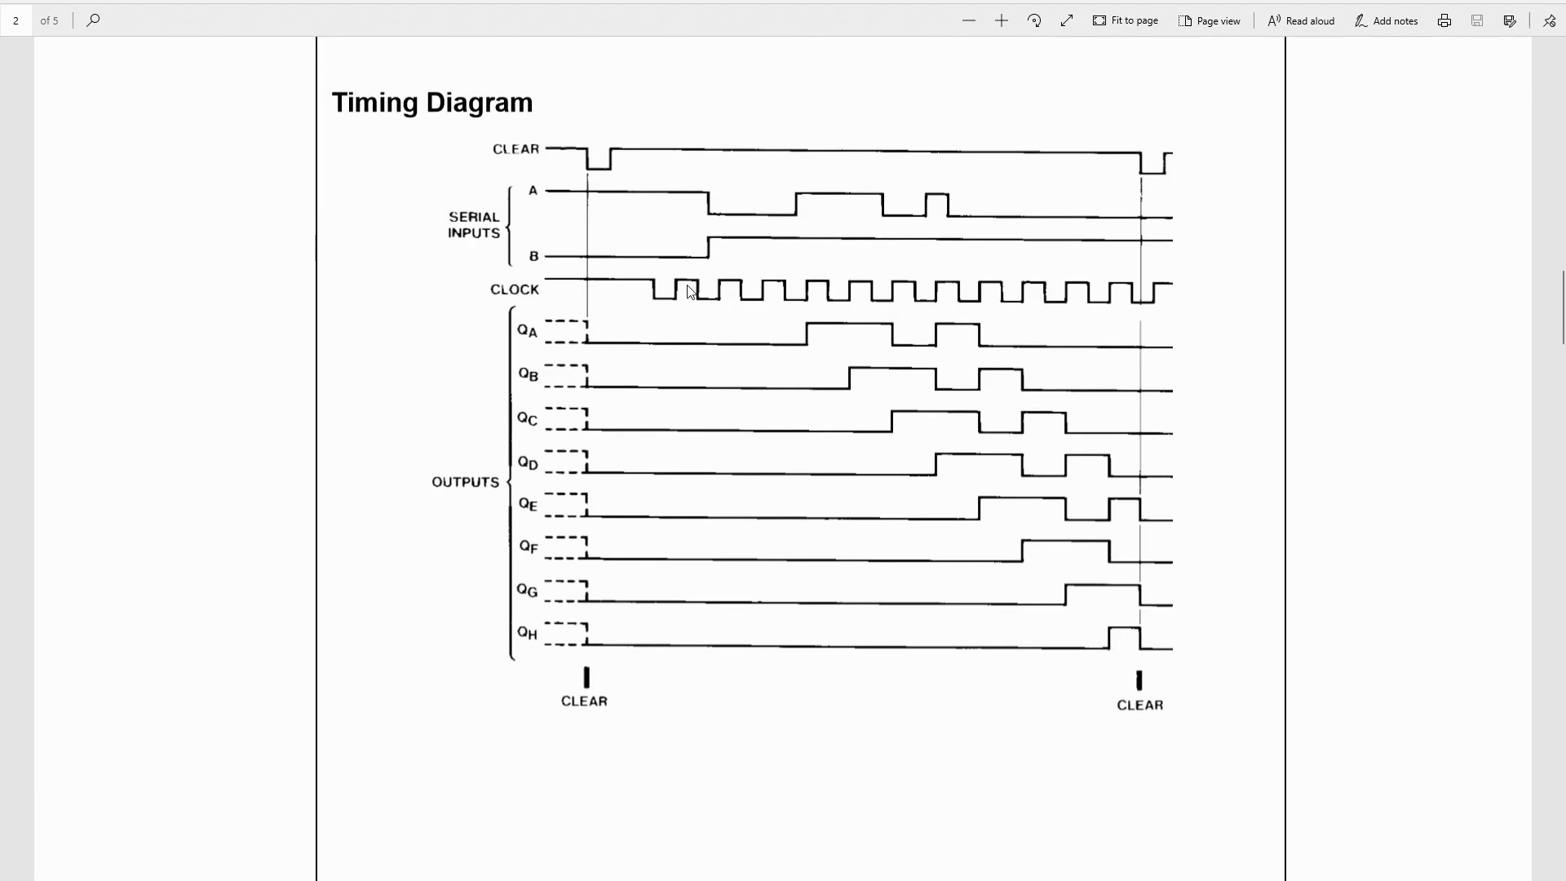
{"action": "mouse_move", "coordinate": [712, 303]}
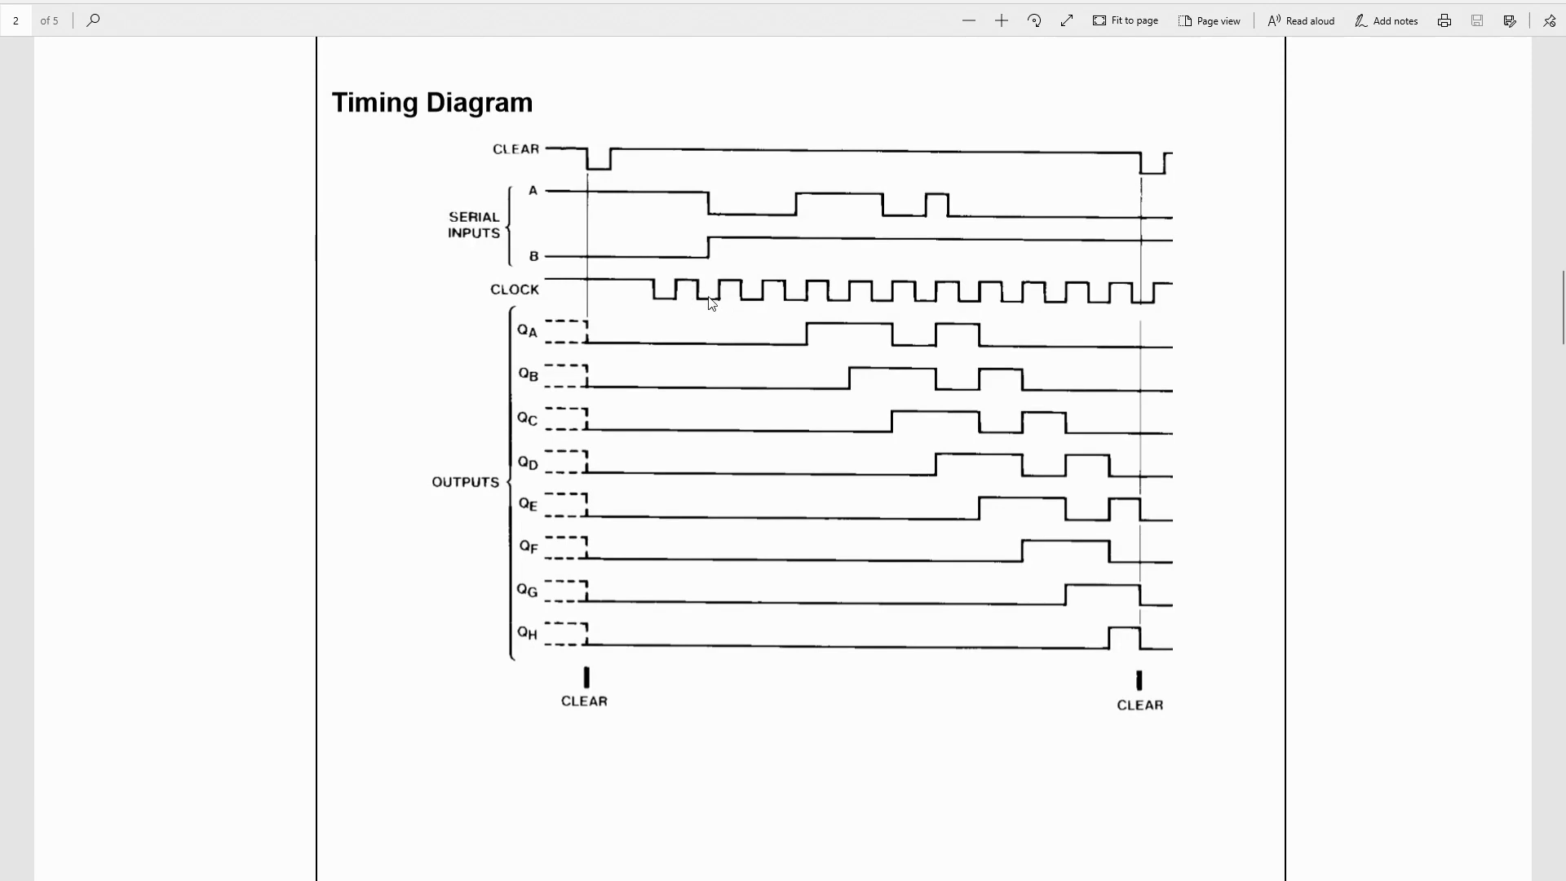
{"action": "mouse_move", "coordinate": [1119, 649]}
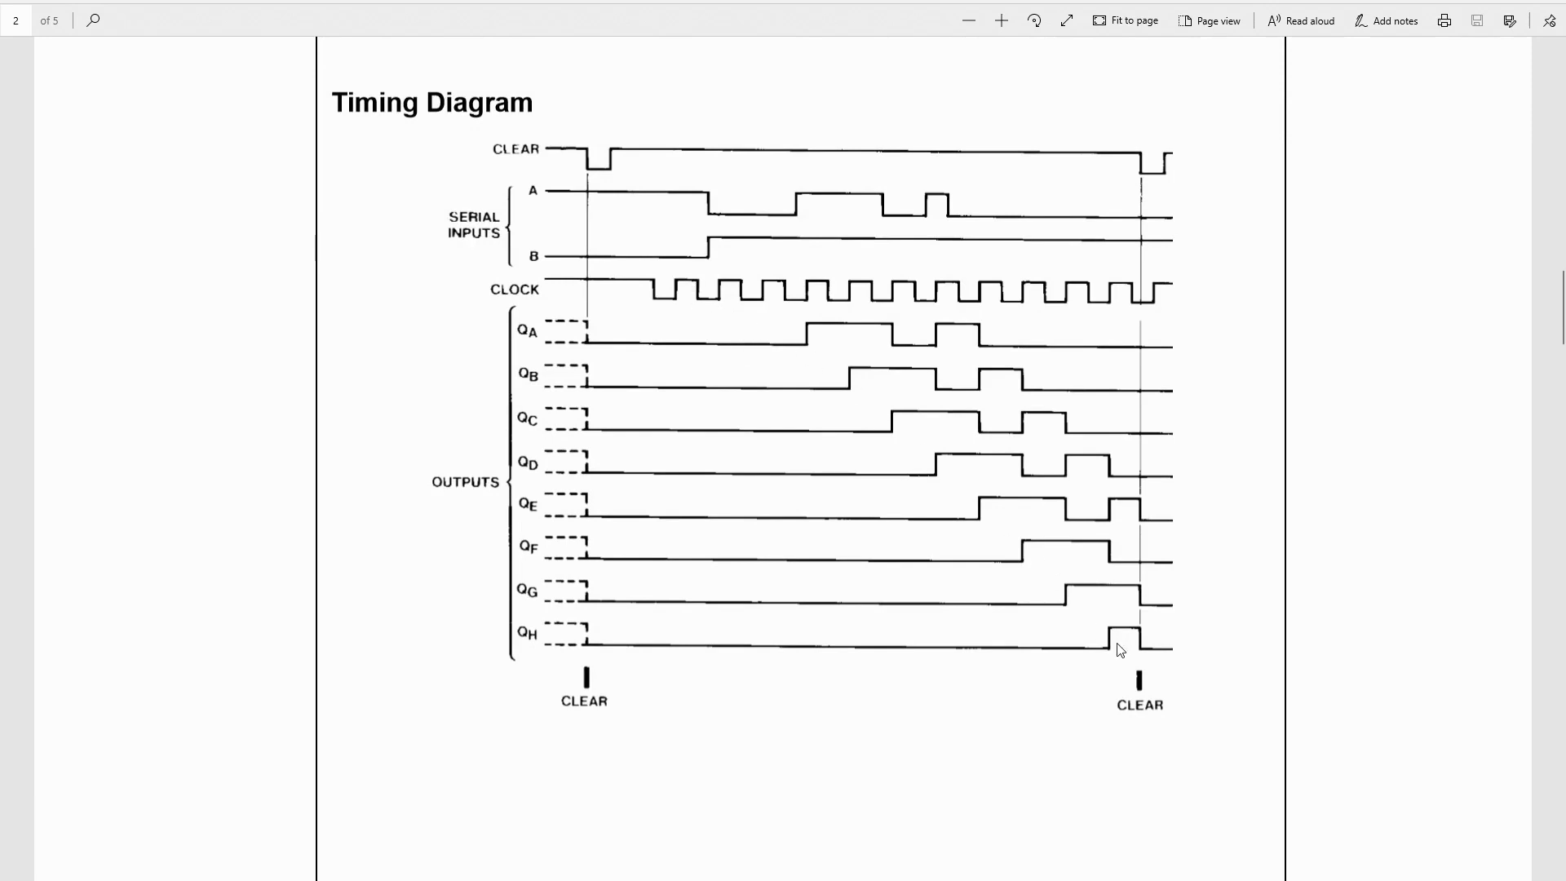
{"action": "mouse_move", "coordinate": [1061, 308]}
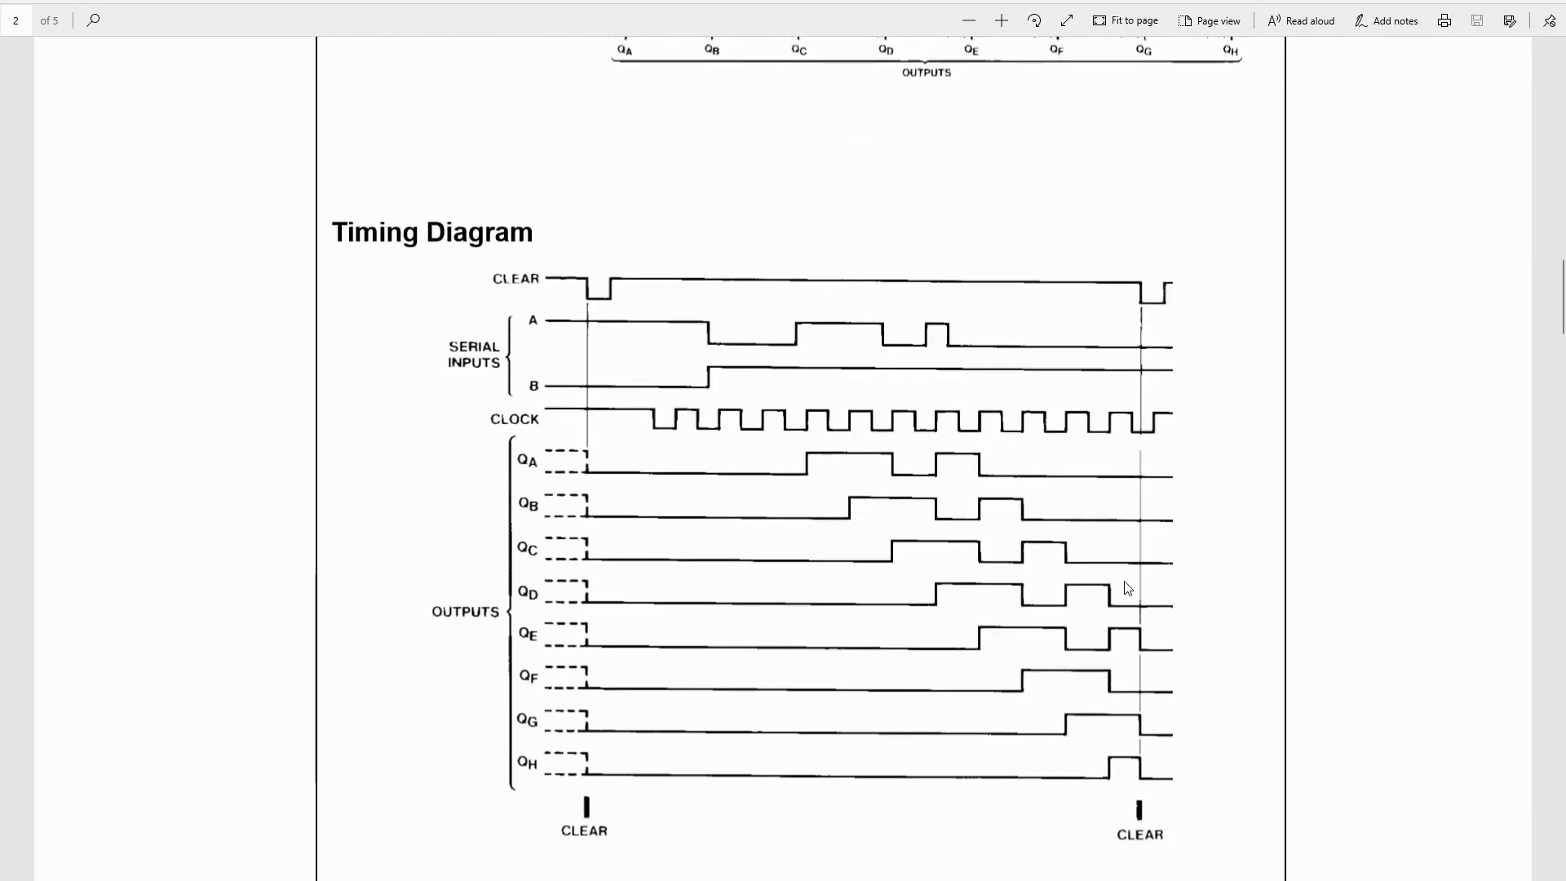
{"action": "mouse_move", "coordinate": [1121, 508]}
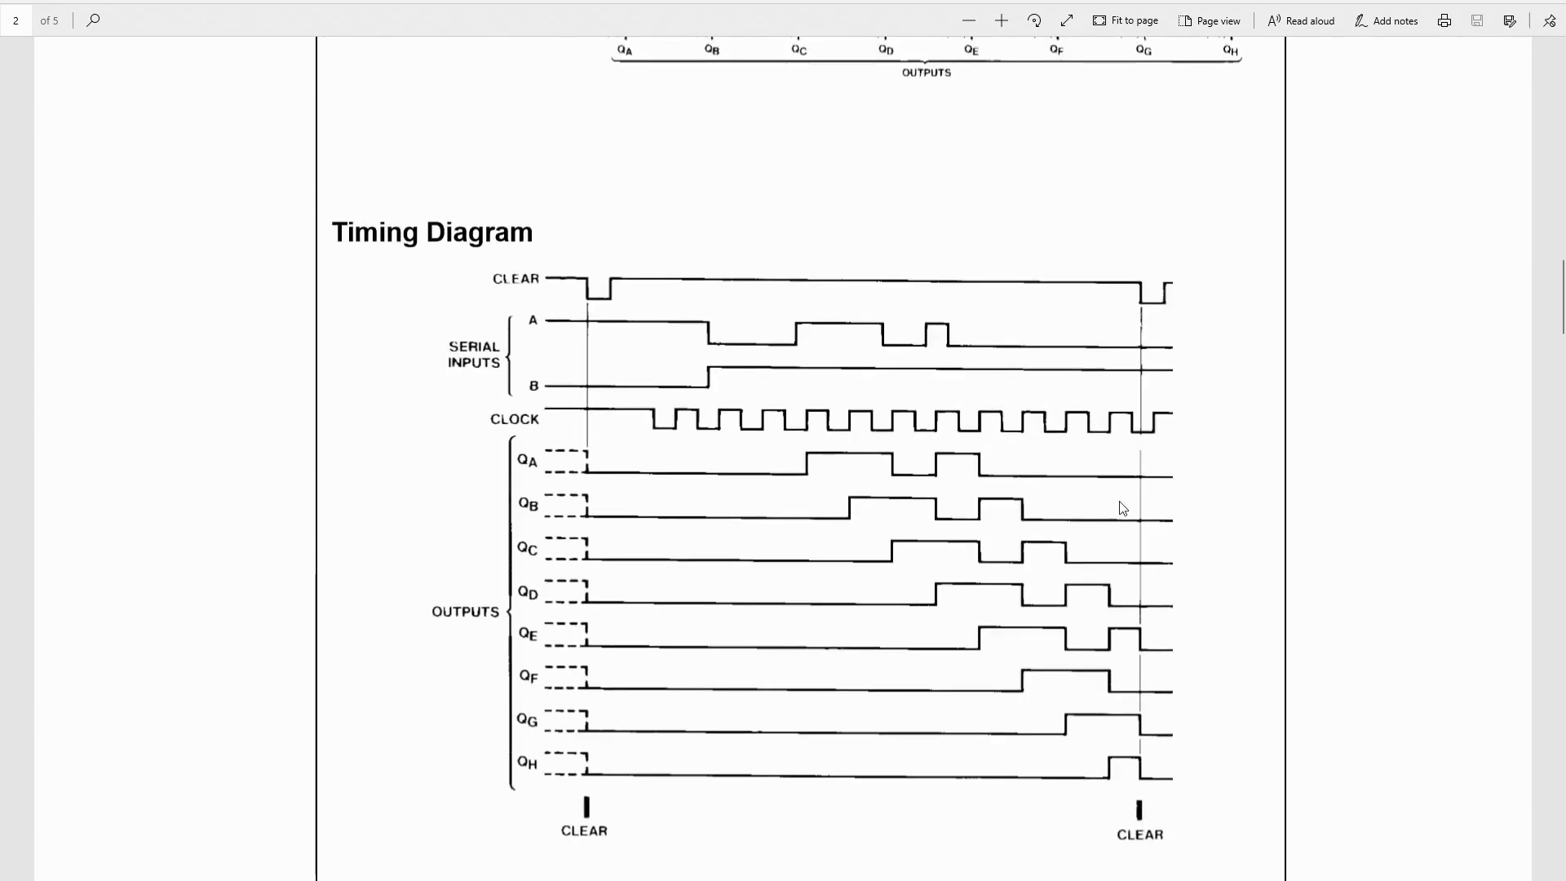
{"action": "scroll", "scroll_direction": "up", "scroll_amount": 3}
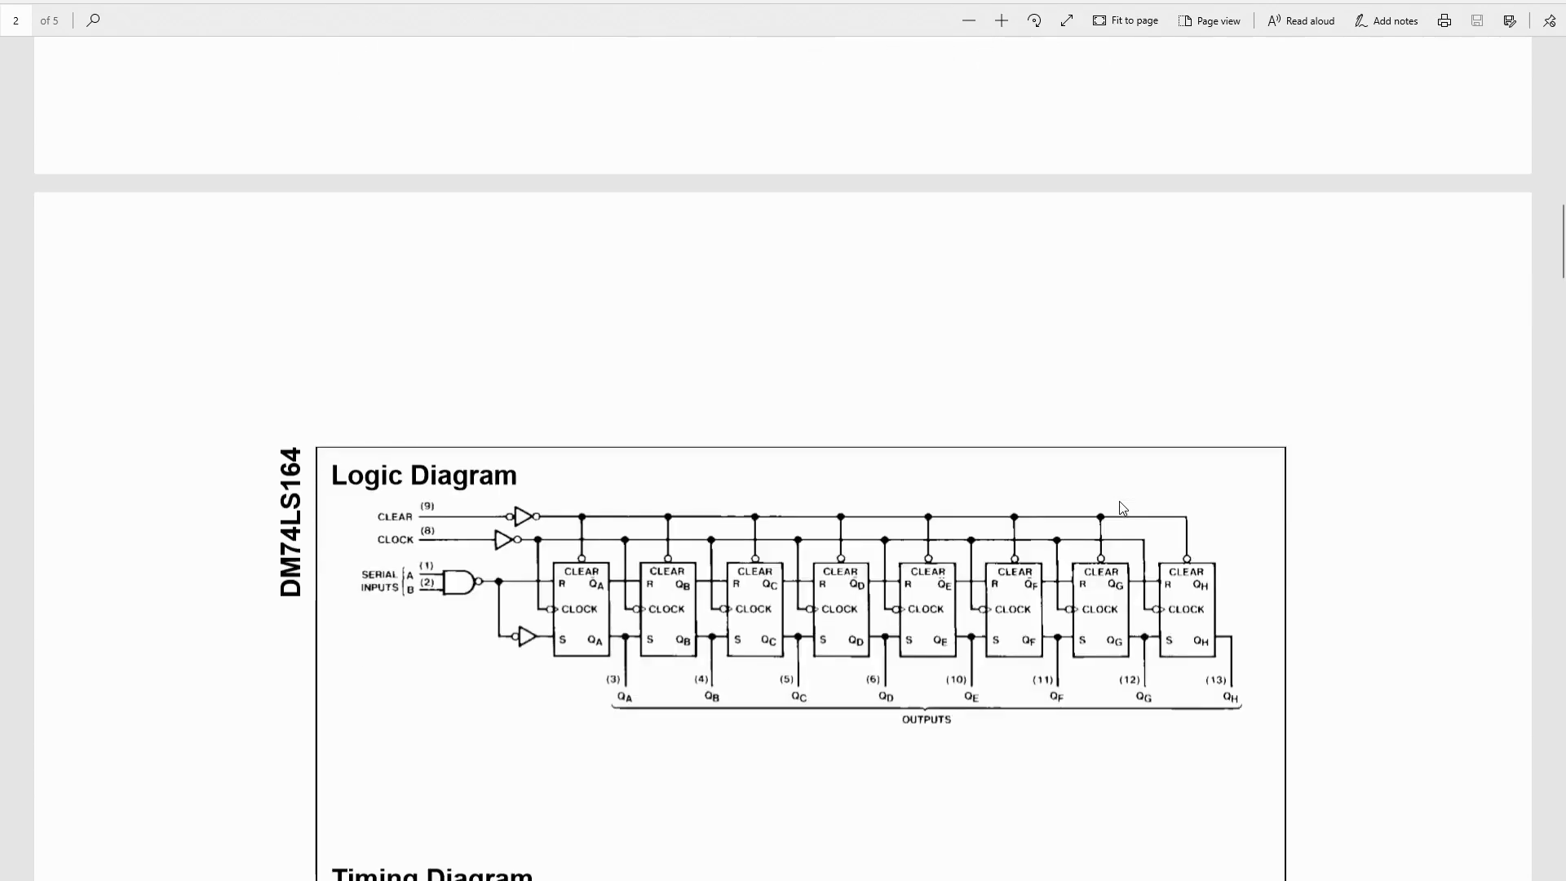
{"action": "scroll", "scroll_direction": "up", "scroll_amount": 3}
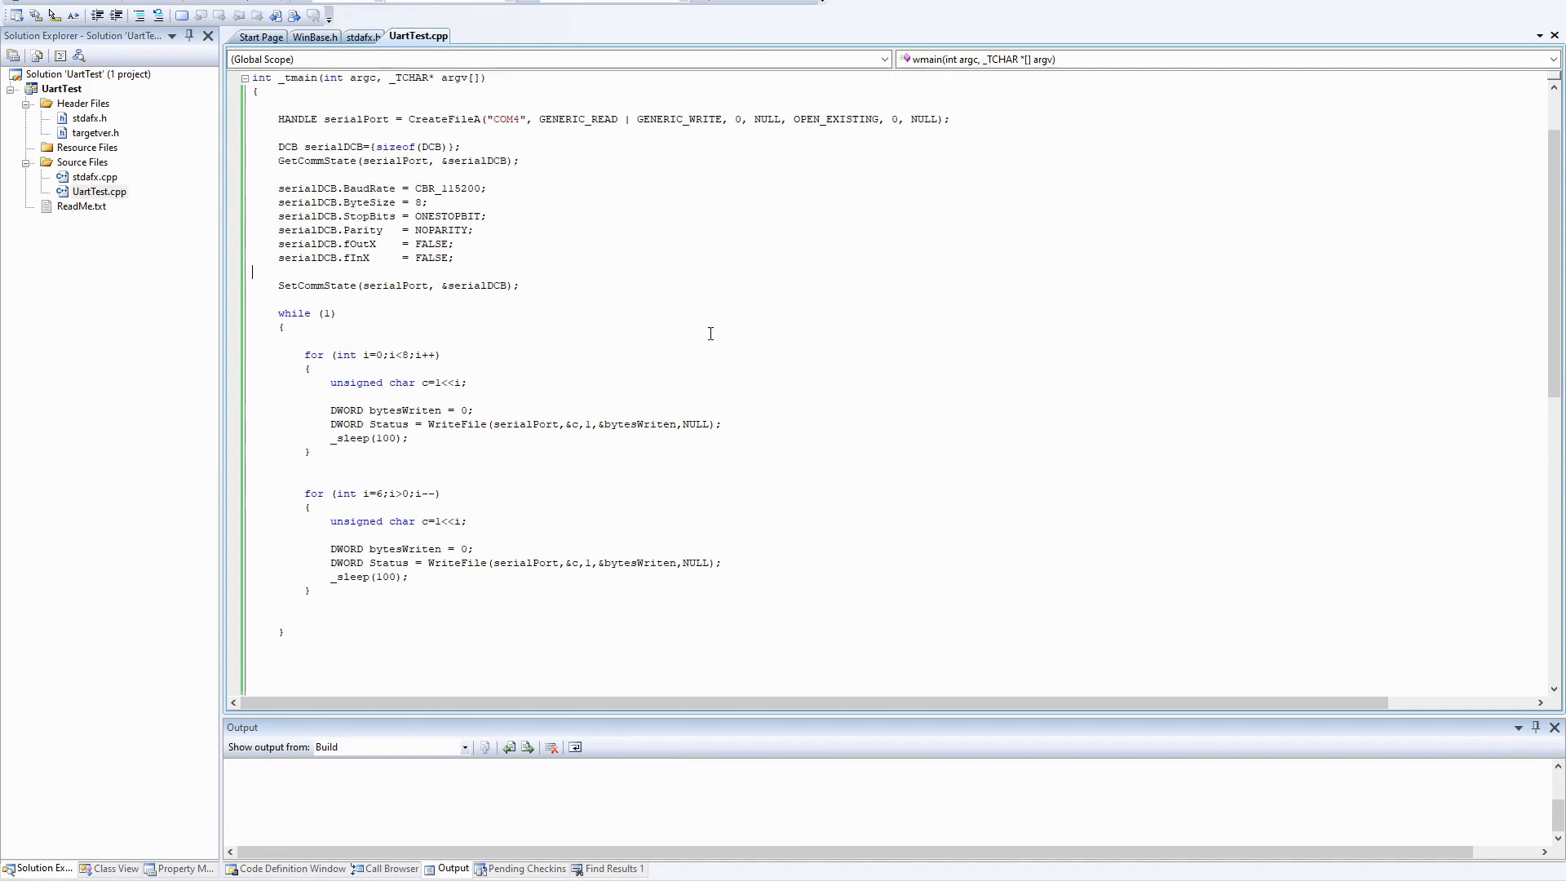
{"action": "mouse_move", "coordinate": [502, 160]}
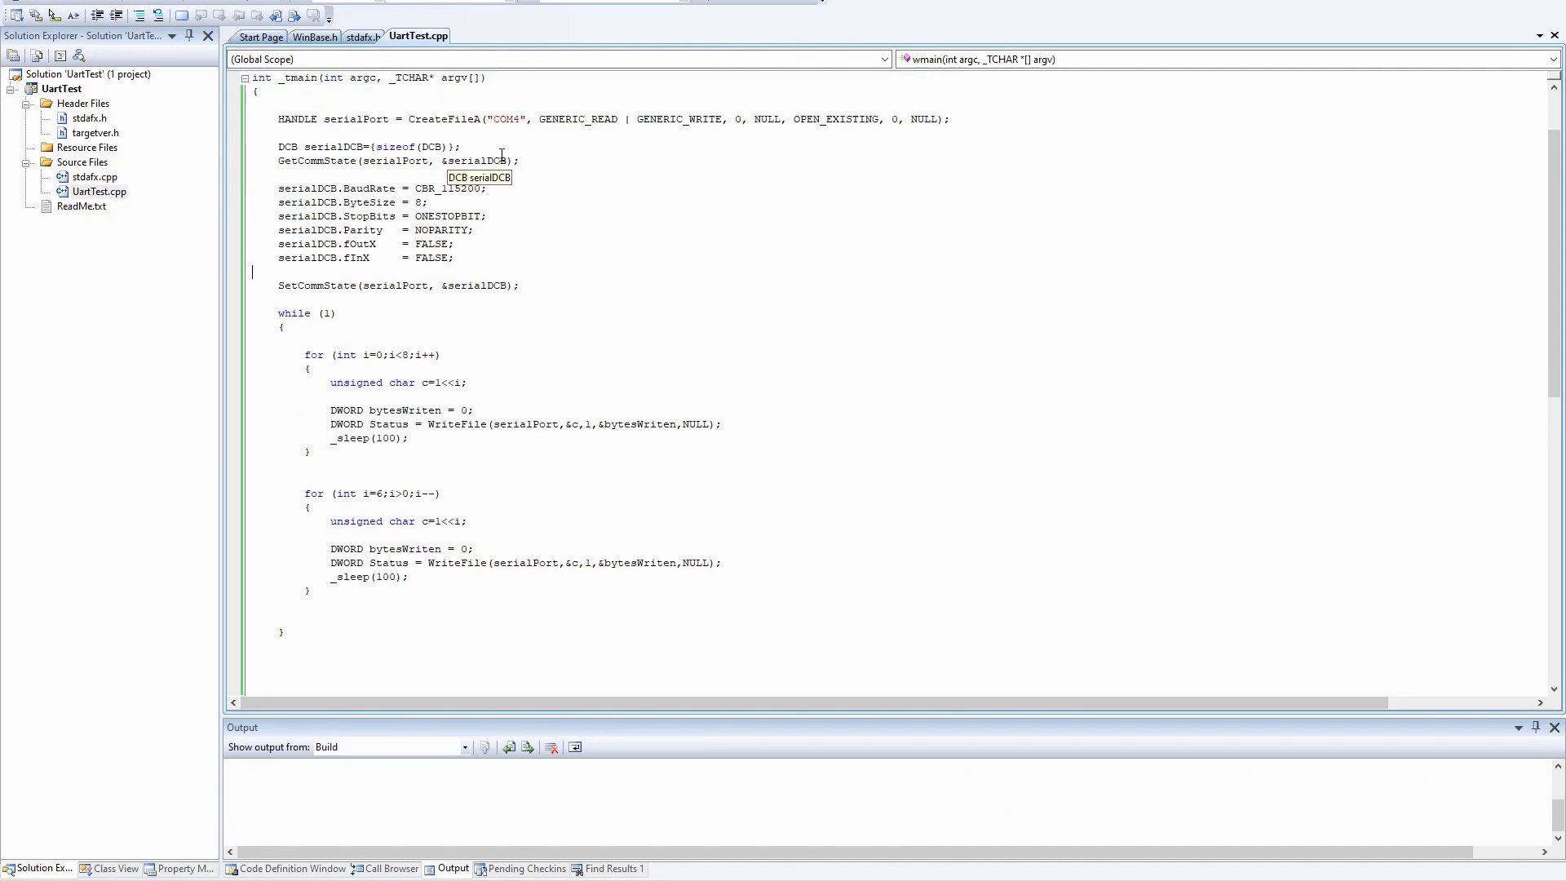
{"action": "mouse_move", "coordinate": [504, 150]}
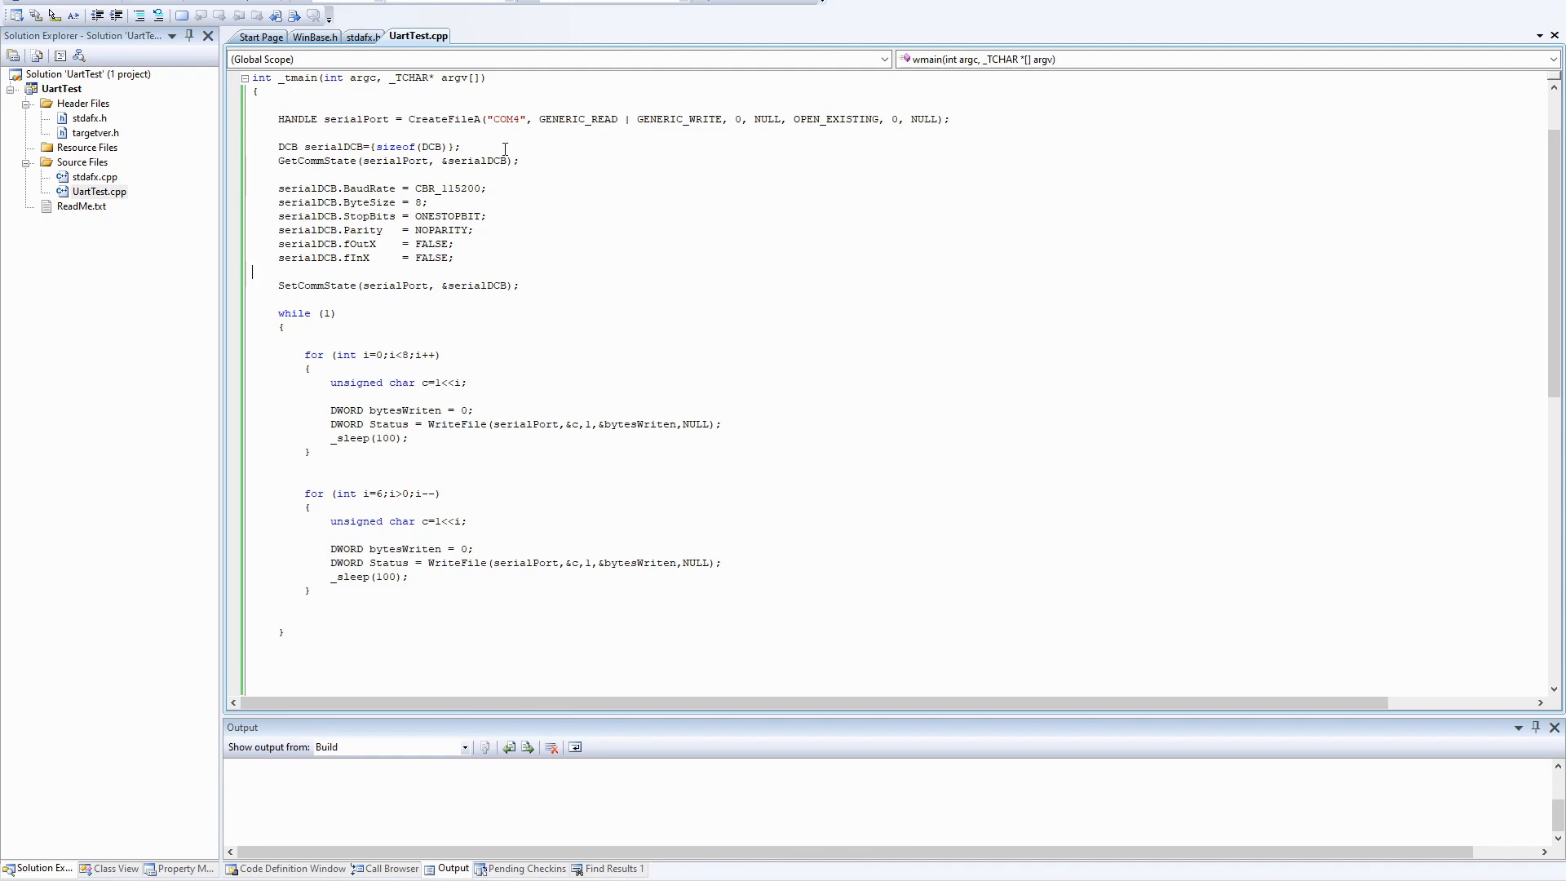
{"action": "left_click", "coordinate": [455, 258]}
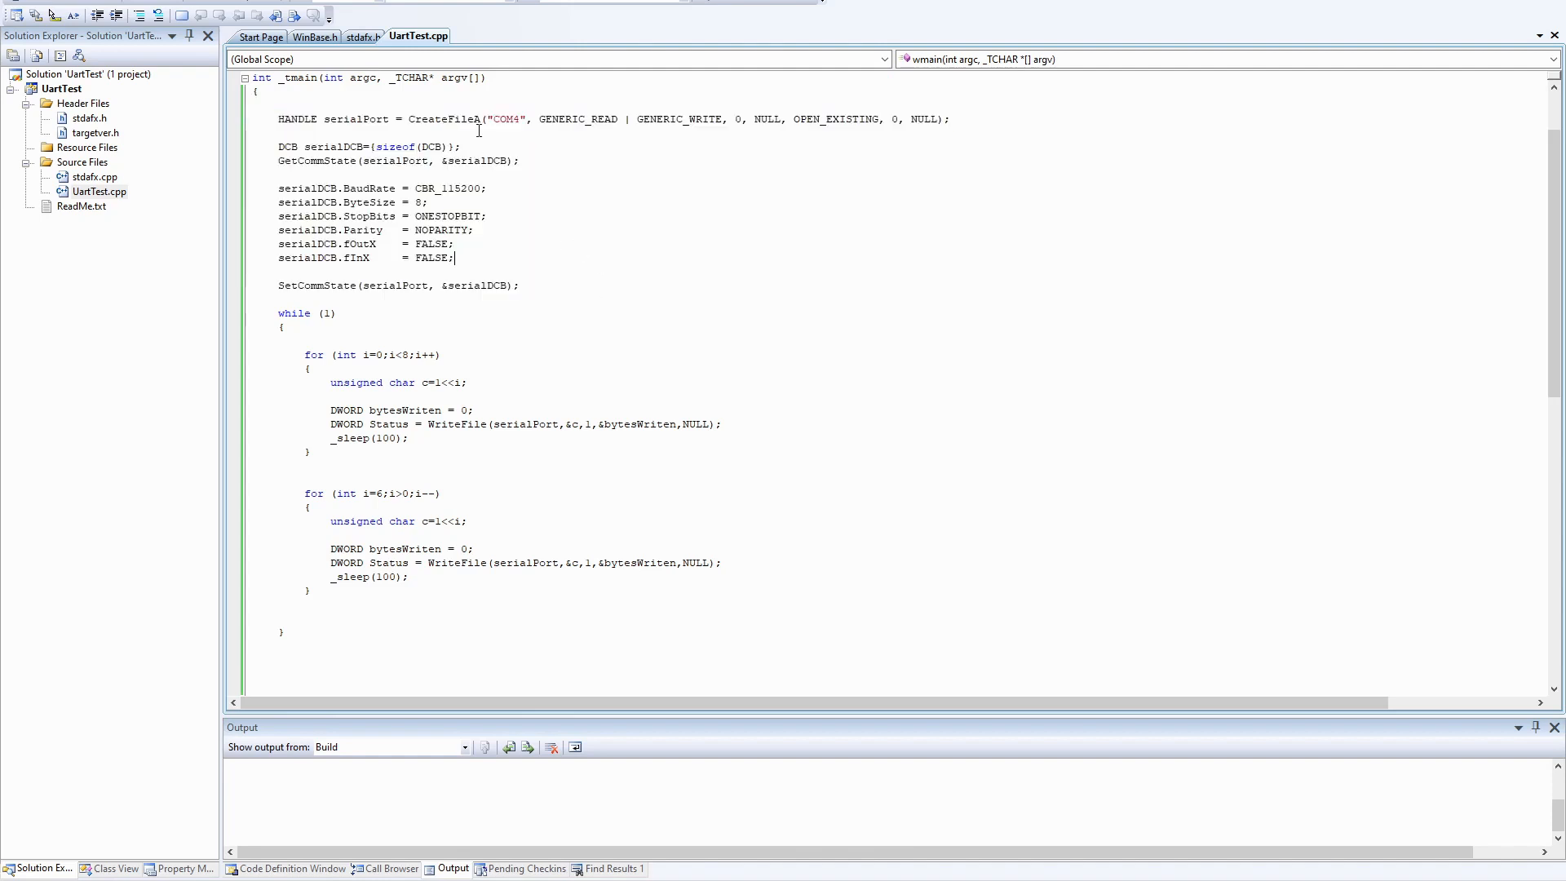
{"action": "mouse_move", "coordinate": [565, 368]}
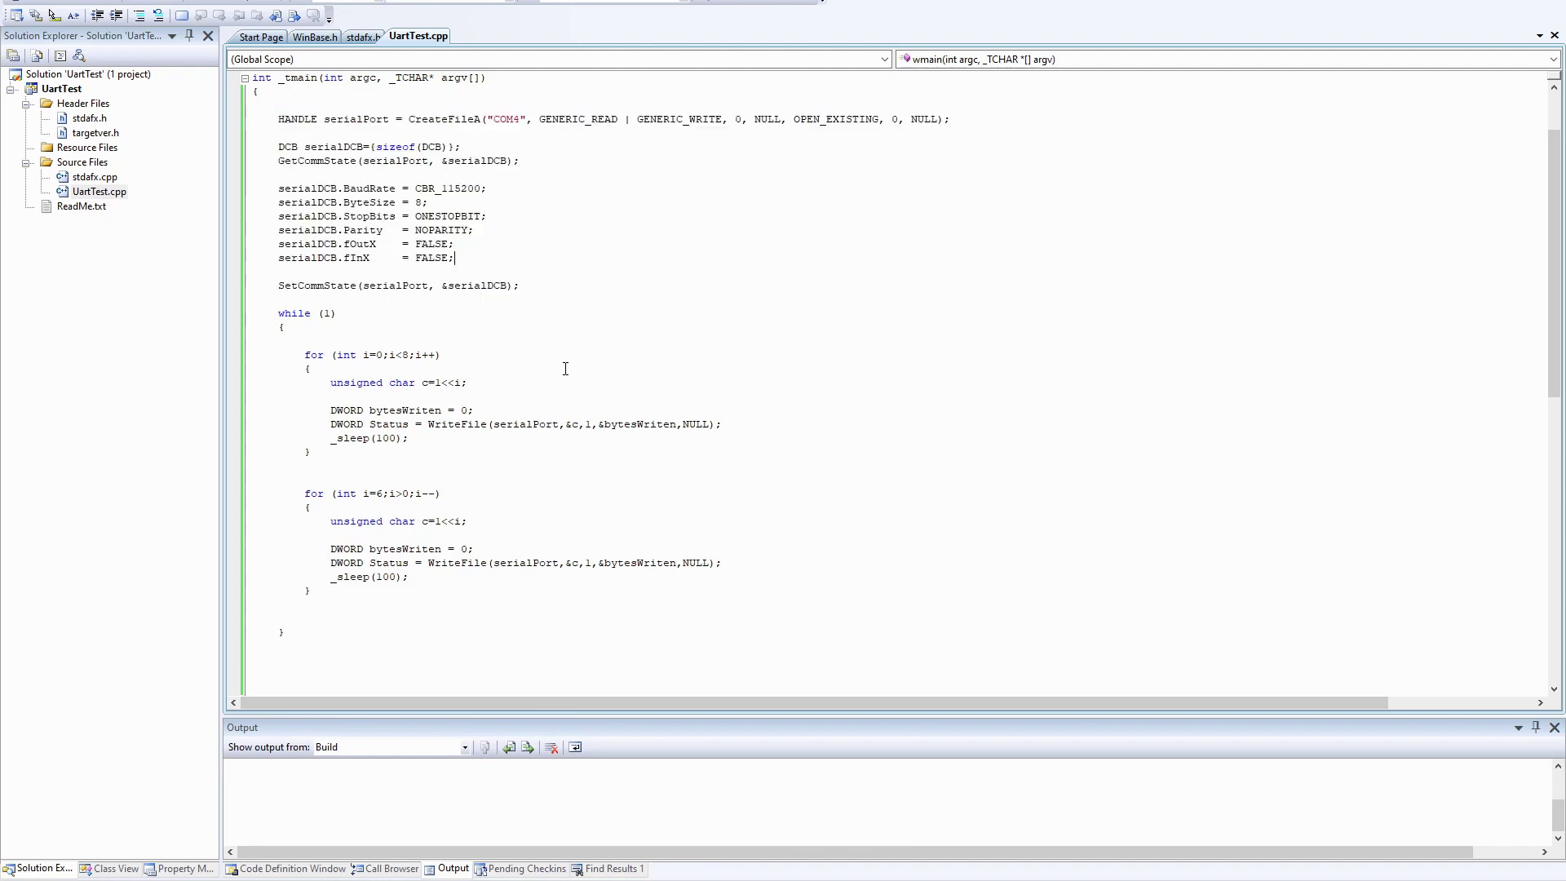
{"action": "mouse_move", "coordinate": [270, 348]}
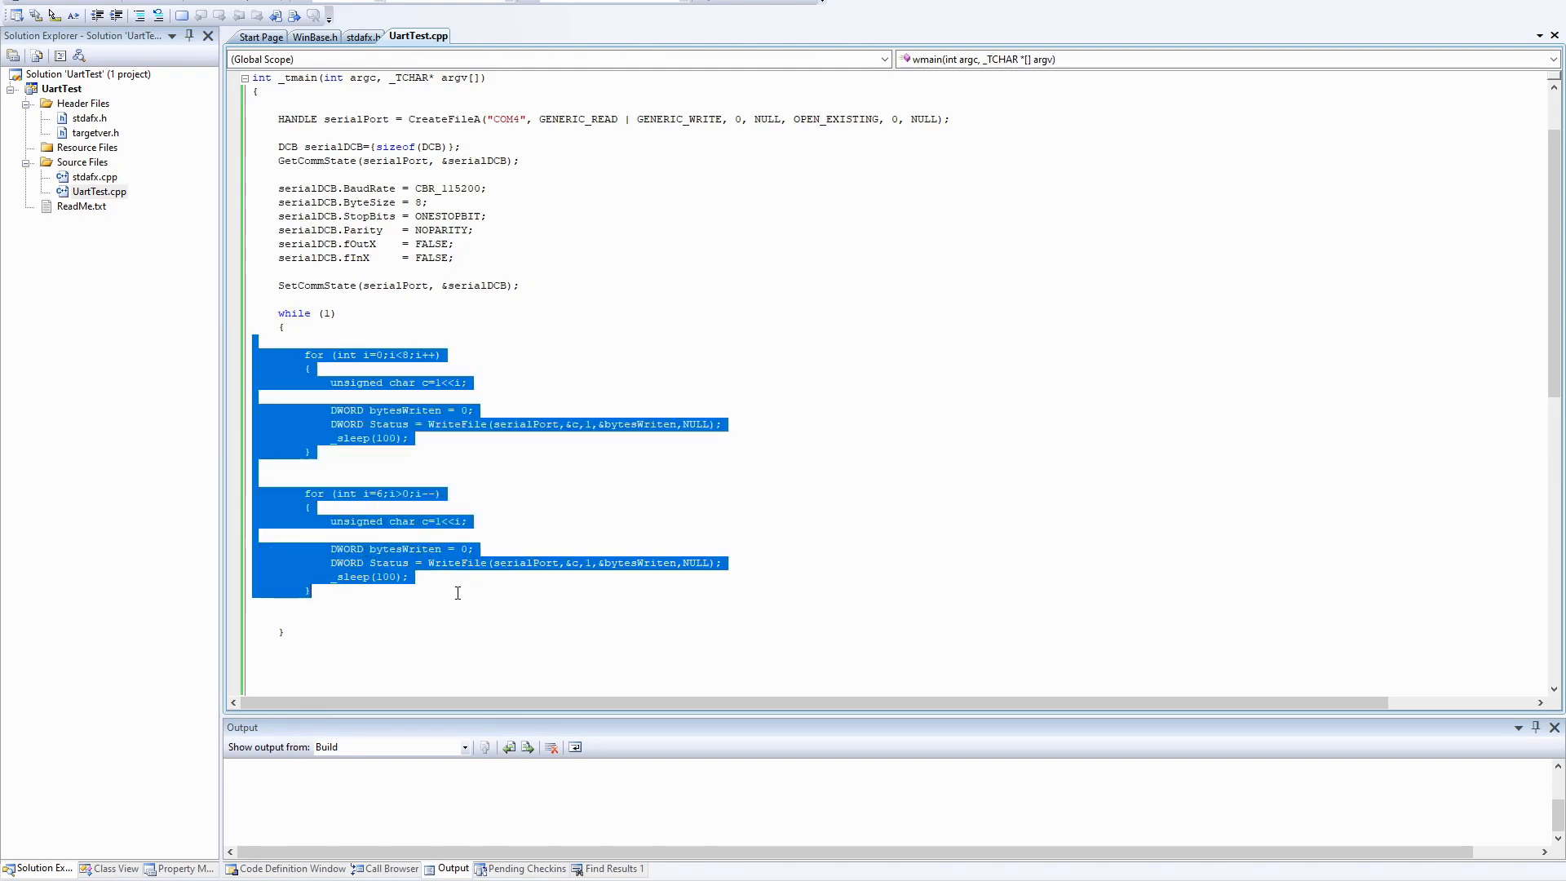
{"action": "left_click", "coordinate": [457, 592]}
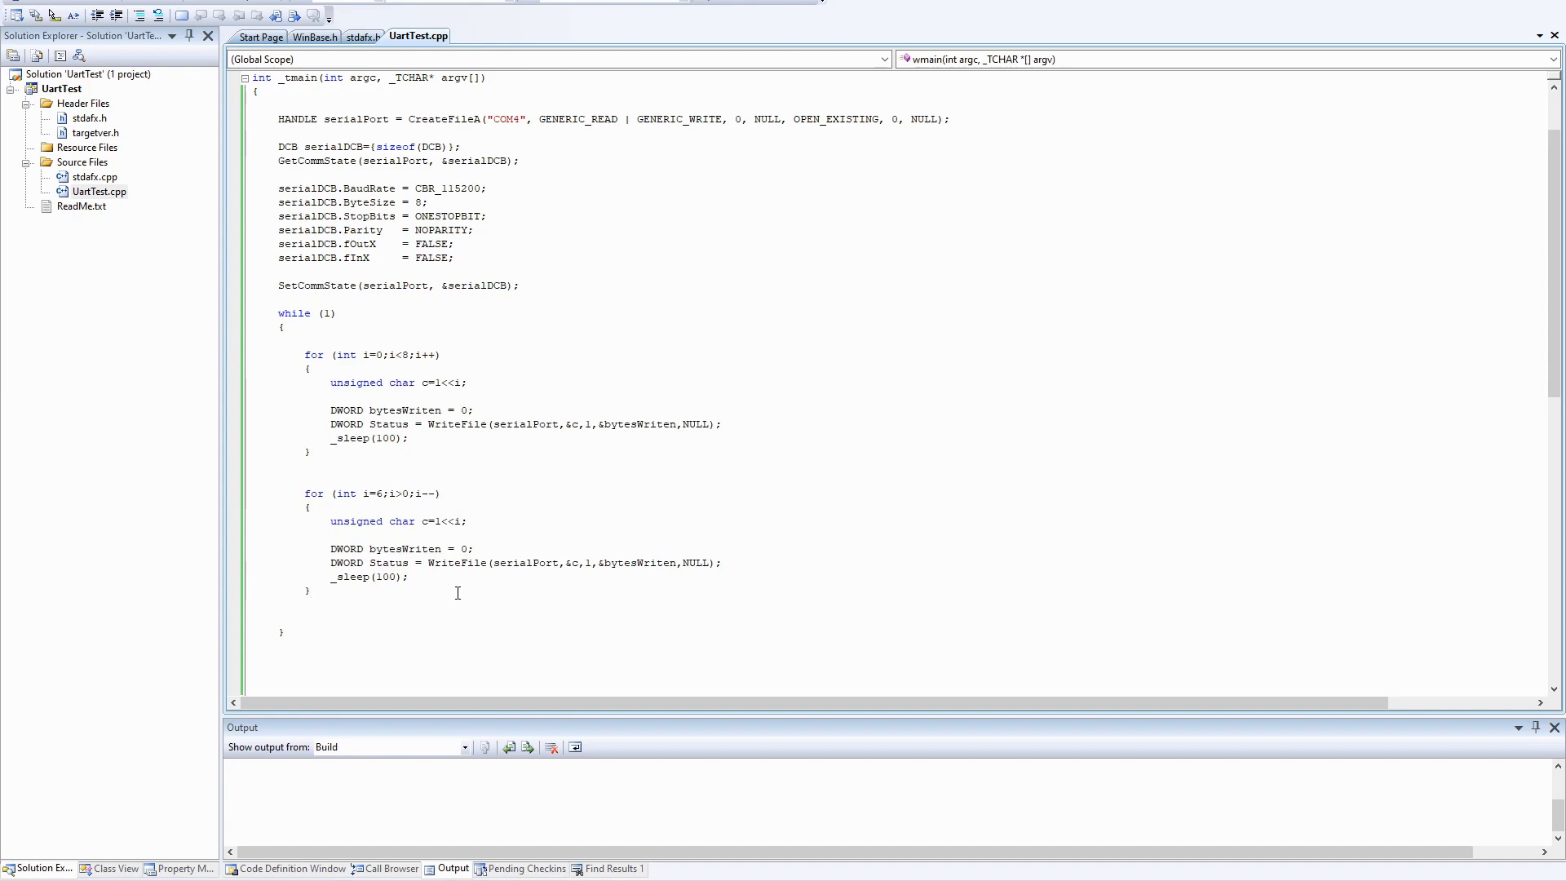
{"action": "left_click", "coordinate": [310, 591]}
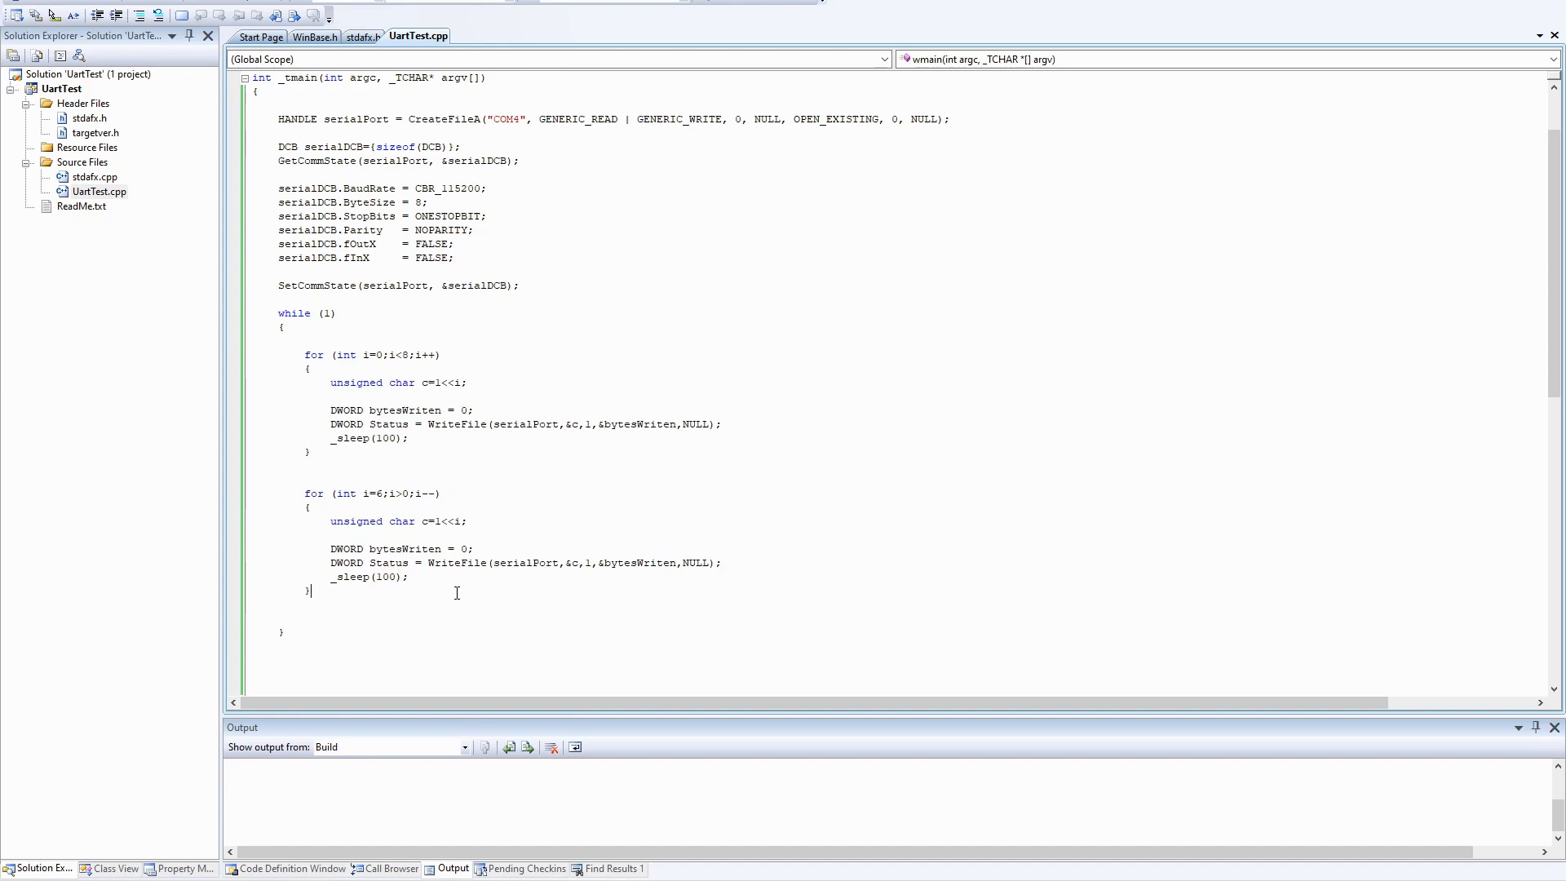